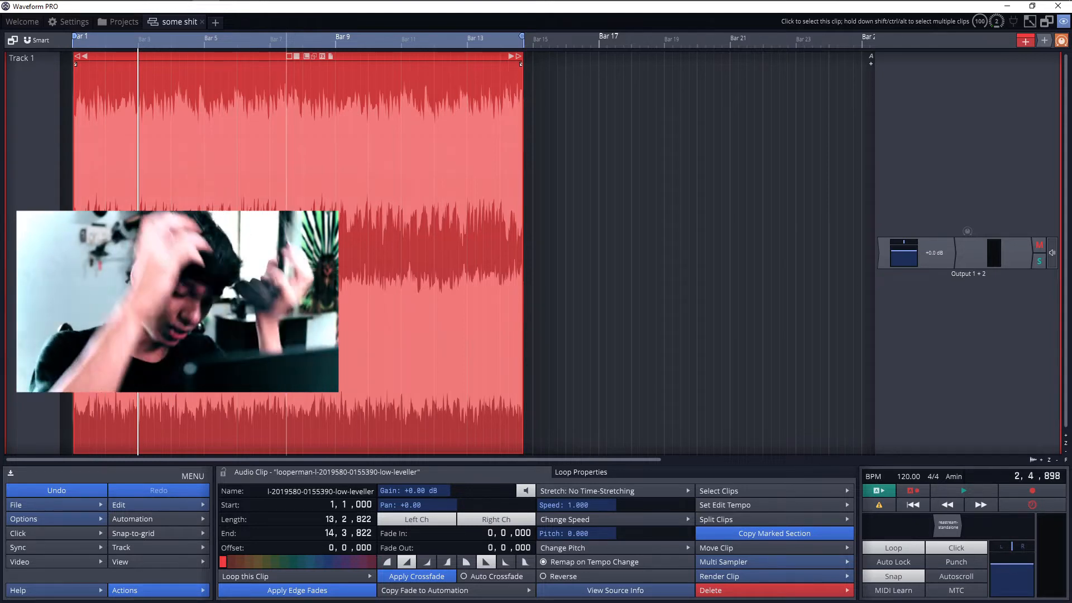
Give the Track 1 clip Elastique (Pro) stretching and show its Stereo Mode and Preserve Formants options.
{"action": "left_click", "coordinate": [962, 491]}
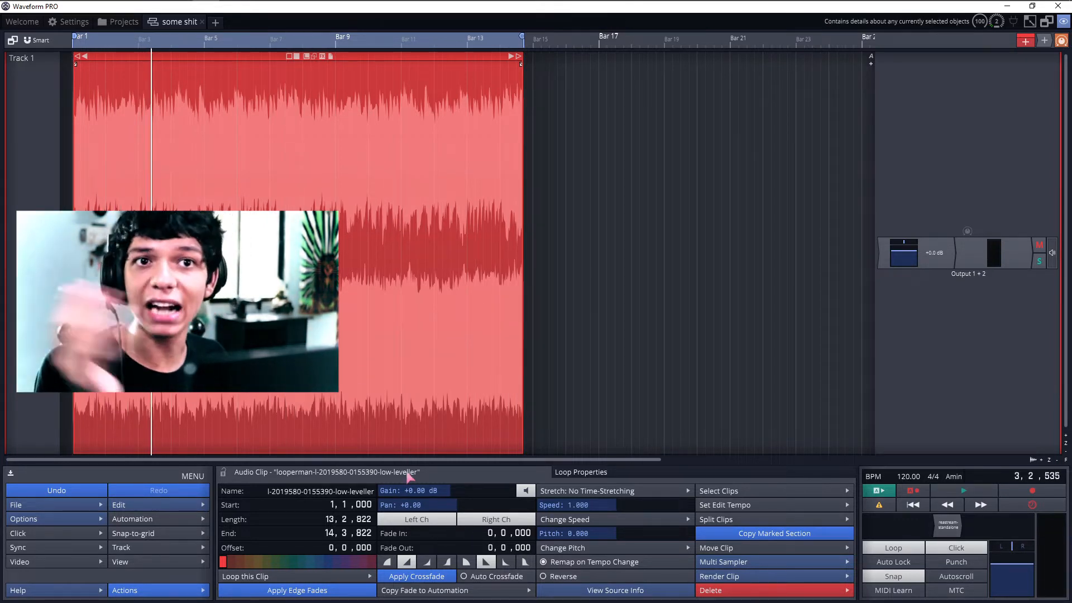
{"action": "left_click", "coordinate": [605, 491]}
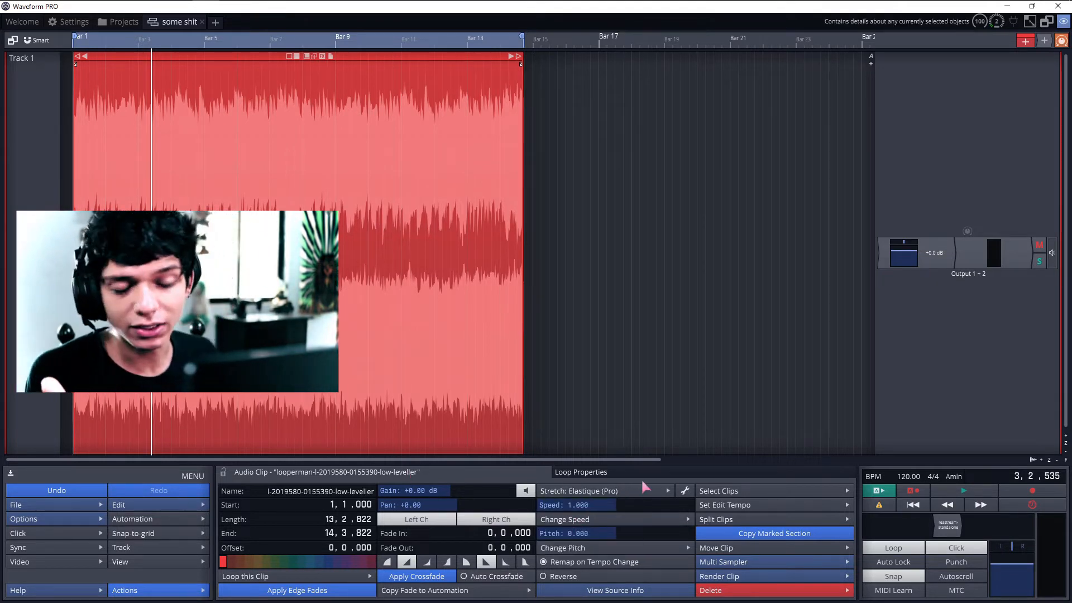
{"action": "left_click", "coordinate": [685, 490]}
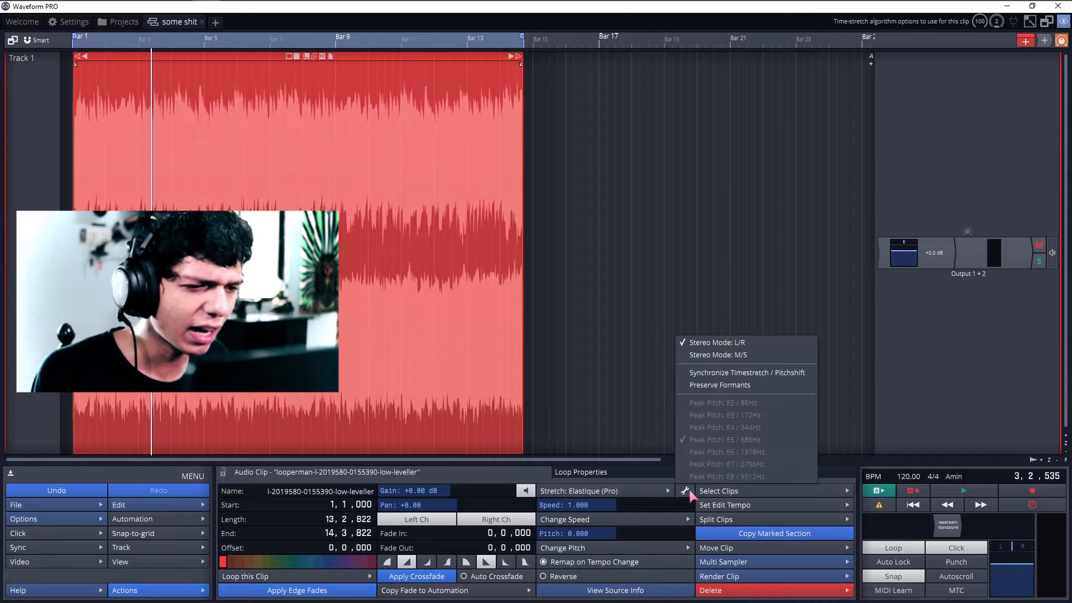
{"action": "mouse_move", "coordinate": [720, 384]}
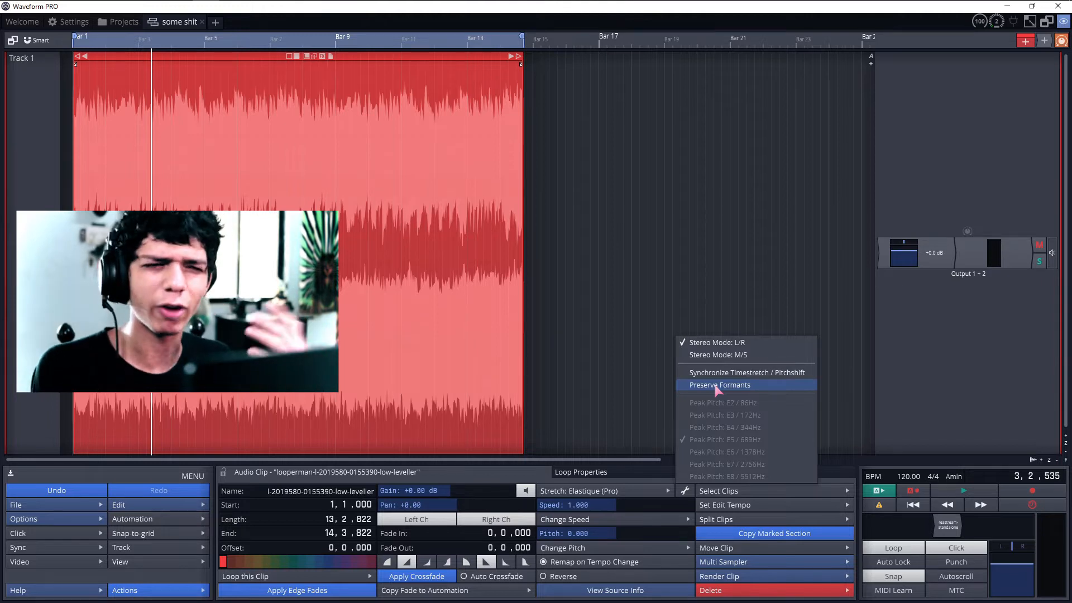
{"action": "mouse_move", "coordinate": [674, 470]}
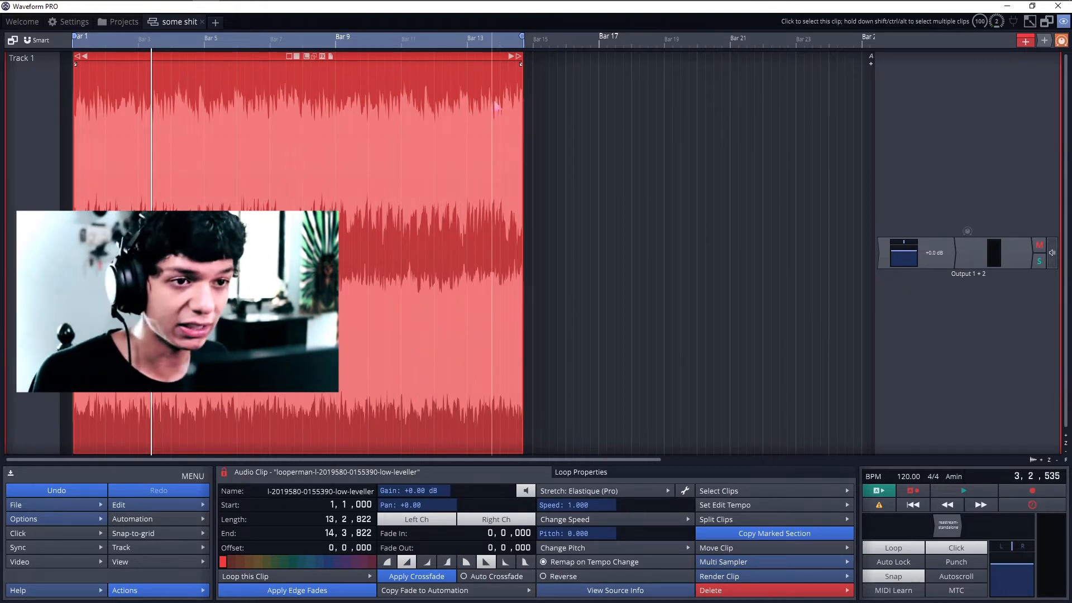
{"action": "mouse_move", "coordinate": [518, 58]}
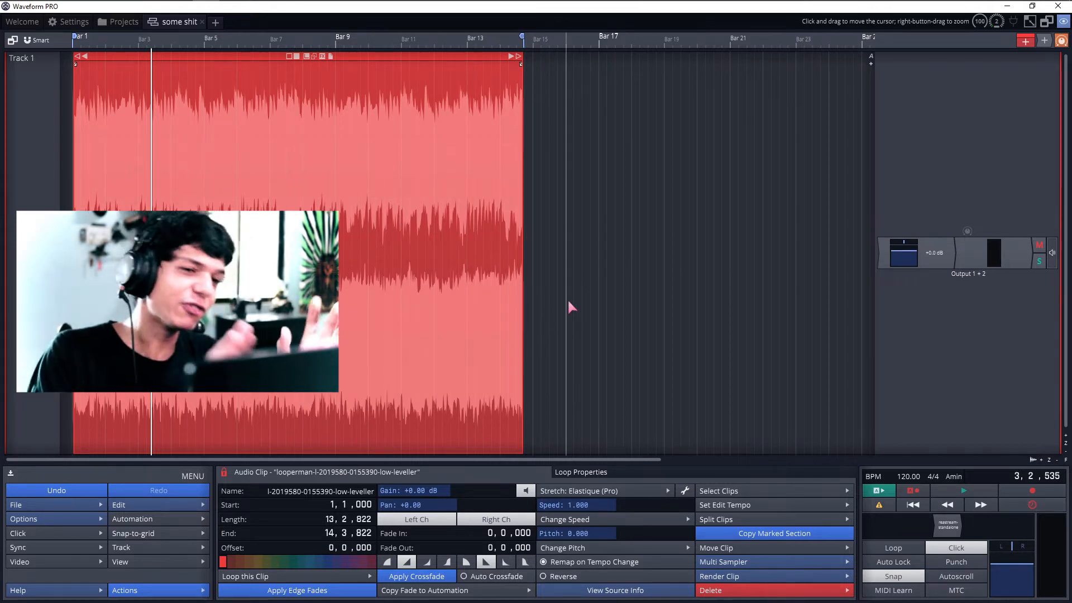
{"action": "mouse_move", "coordinate": [621, 477]}
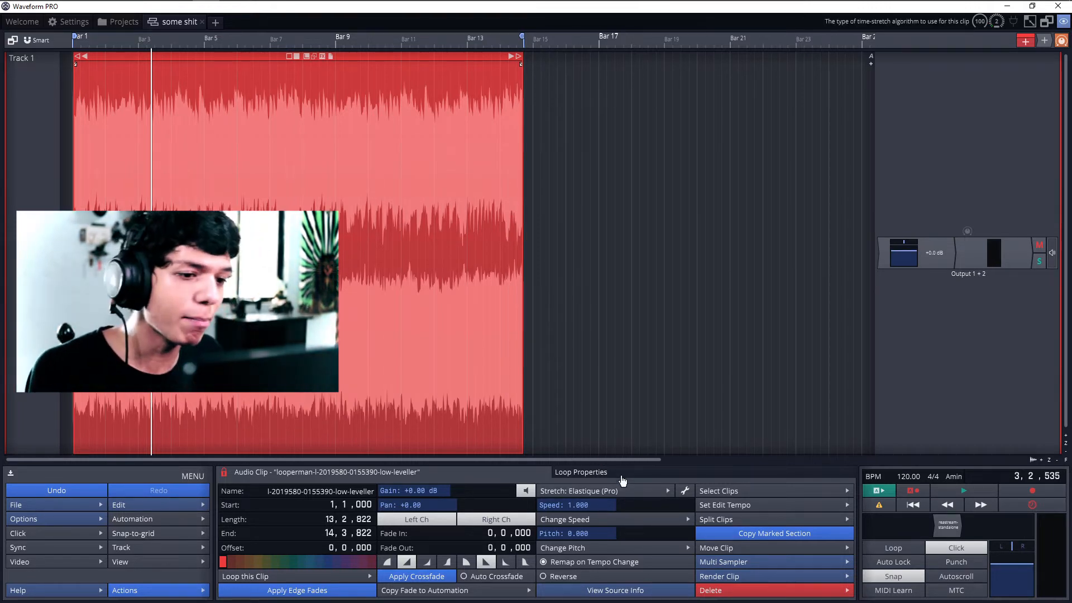
In Loop Properties enable Auto-Tempo so the clip detects a 92.95 bpm root tempo and follows the project.
{"action": "left_click", "coordinate": [581, 471]}
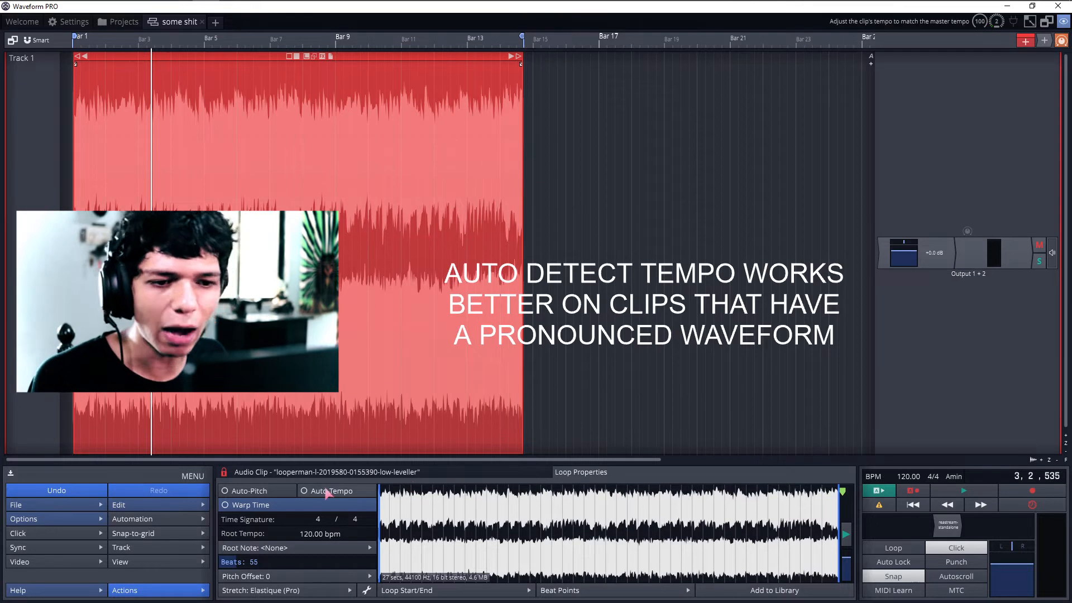
{"action": "left_click", "coordinate": [305, 490]}
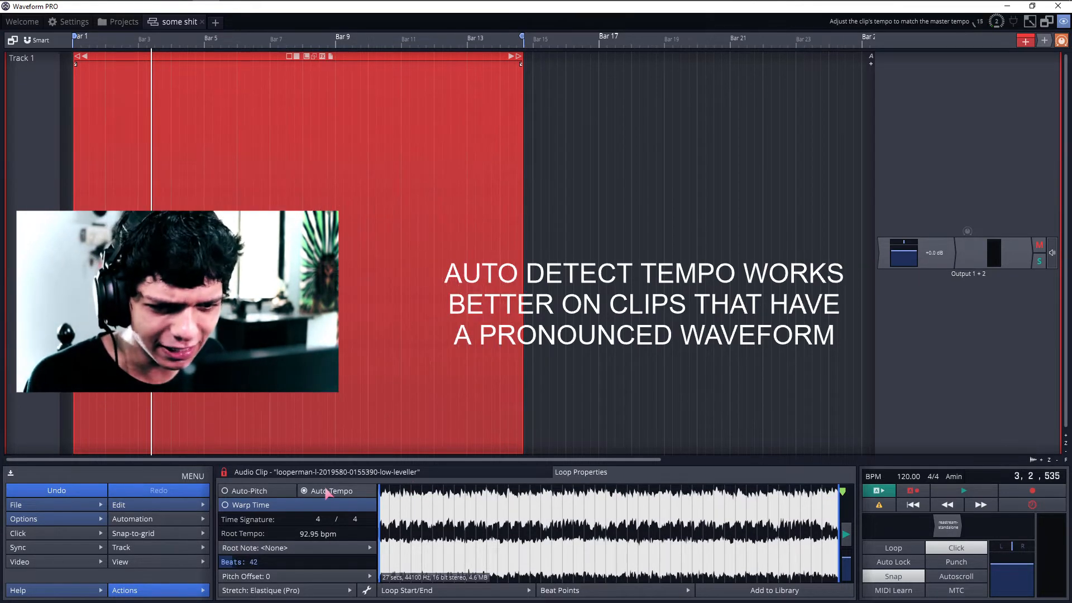
{"action": "left_click", "coordinate": [305, 491]}
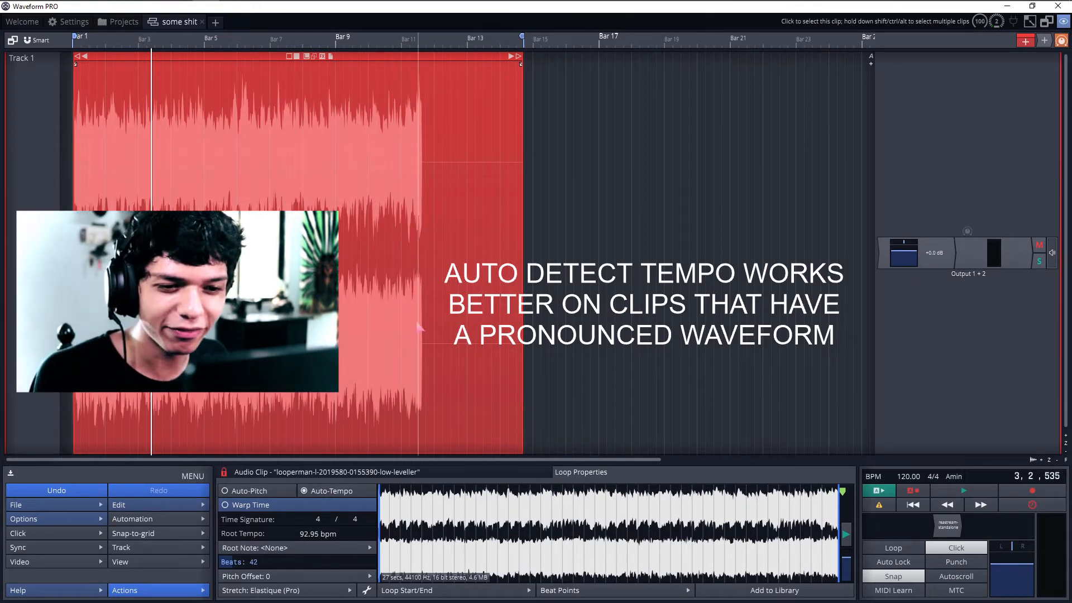
{"action": "left_click", "coordinate": [963, 490]}
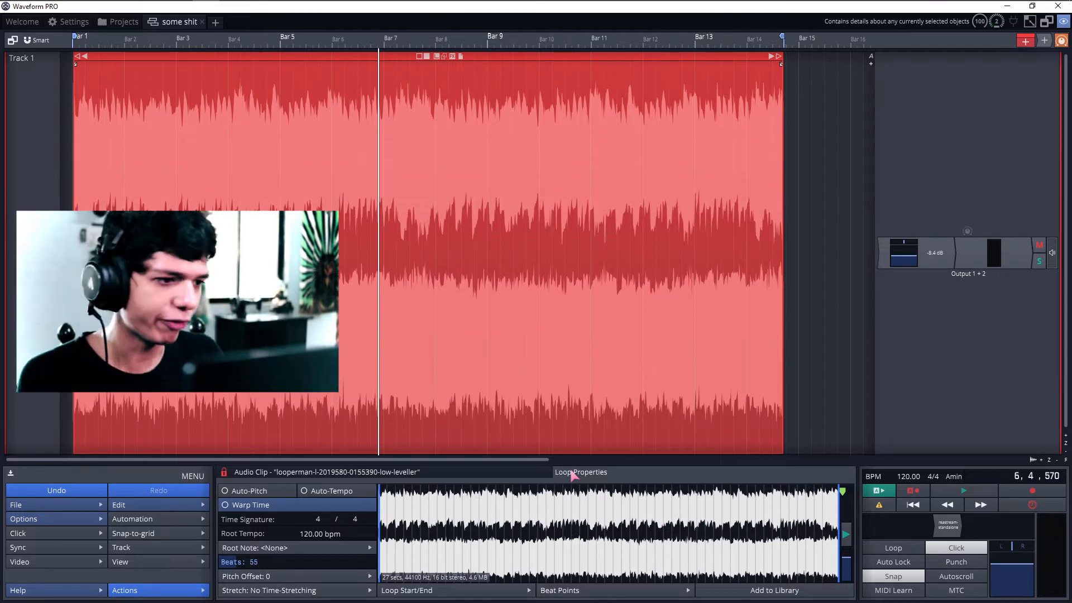
Return the clip to no time-stretching at 120 bpm, turn the click off and audition from bar 1.
{"action": "left_click", "coordinate": [933, 476]}
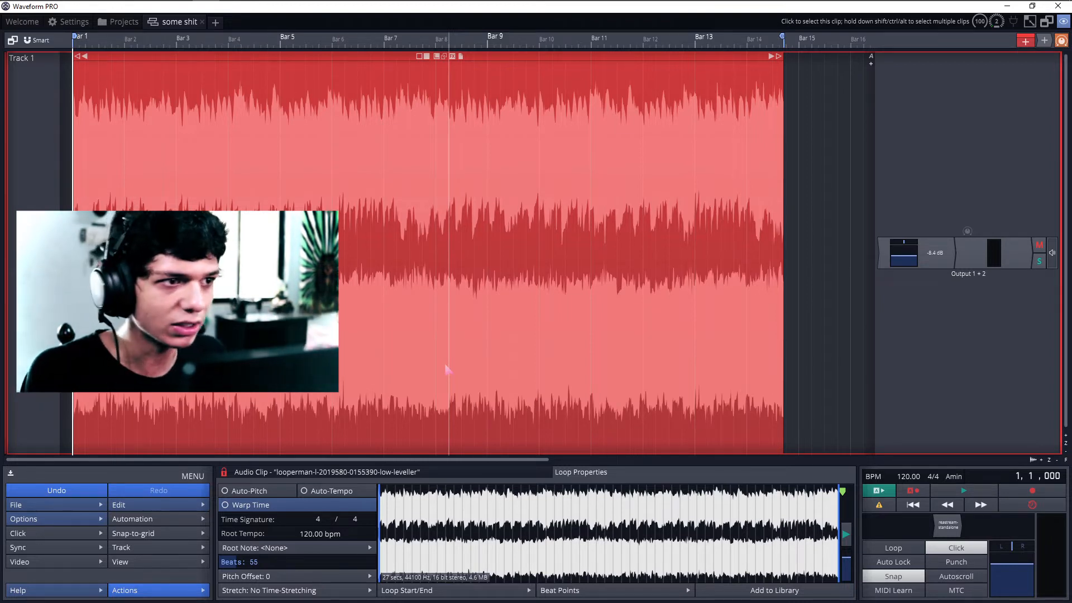
{"action": "left_click", "coordinate": [963, 490]}
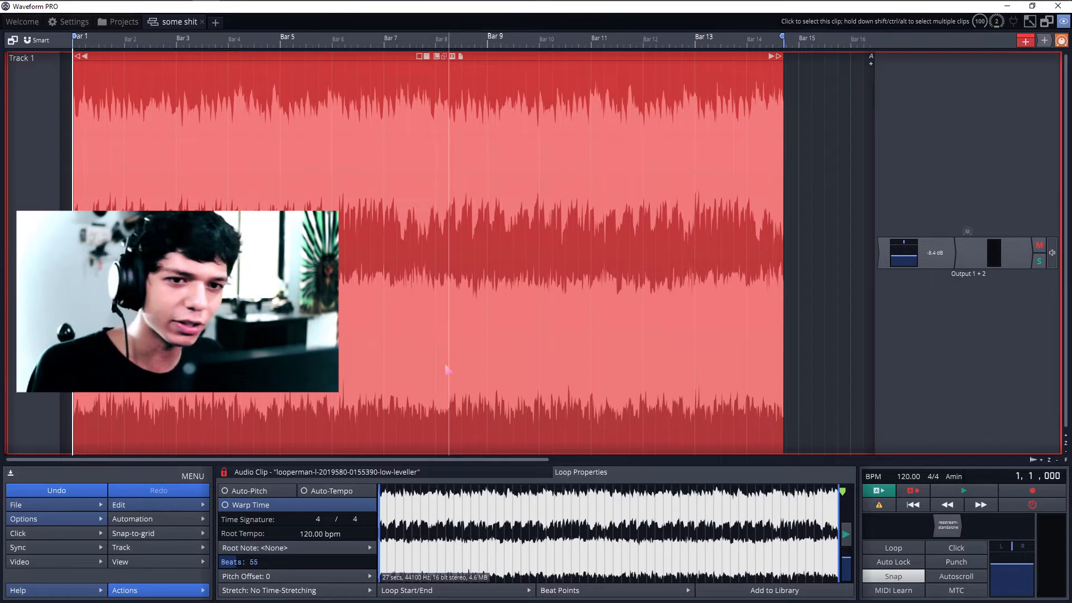
{"action": "left_click", "coordinate": [963, 490]}
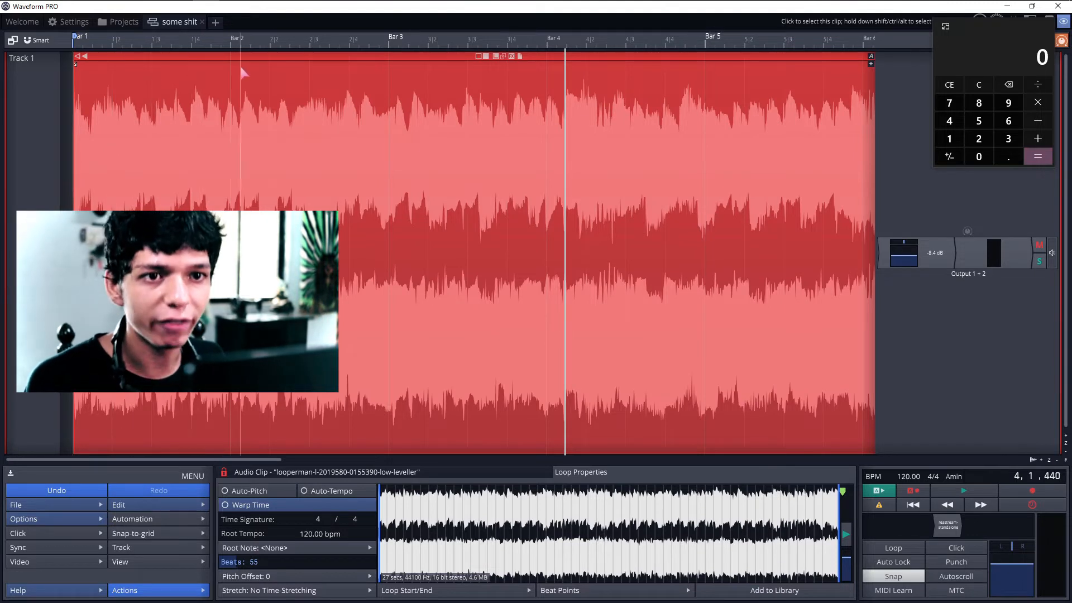
{"action": "mouse_move", "coordinate": [347, 57]}
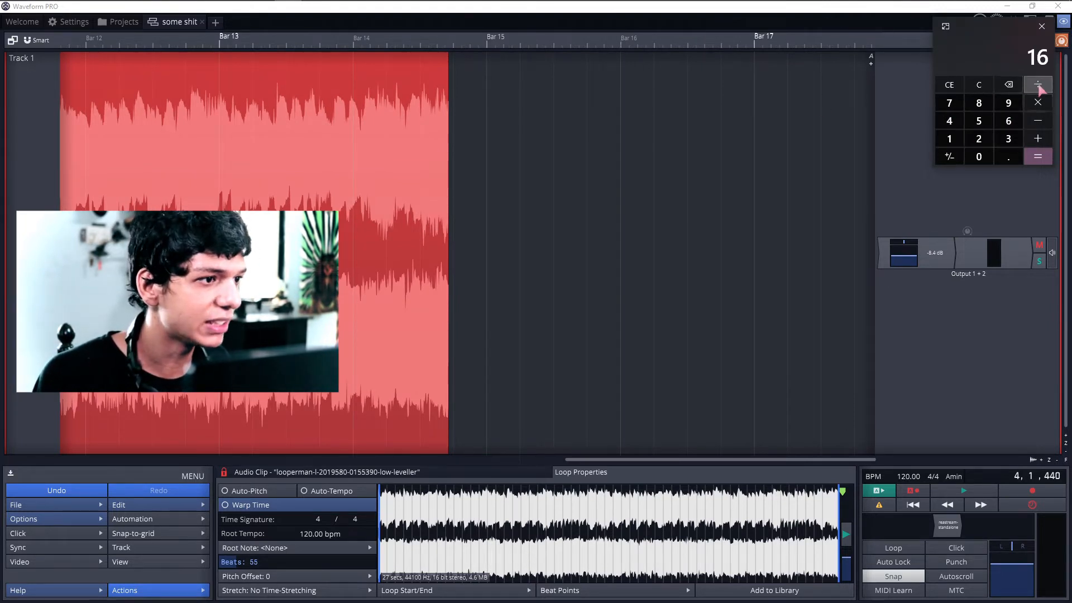
Multiply 16 bars by 4 beats per bar in Calculator to get 64 beats.
{"action": "left_click", "coordinate": [949, 103]}
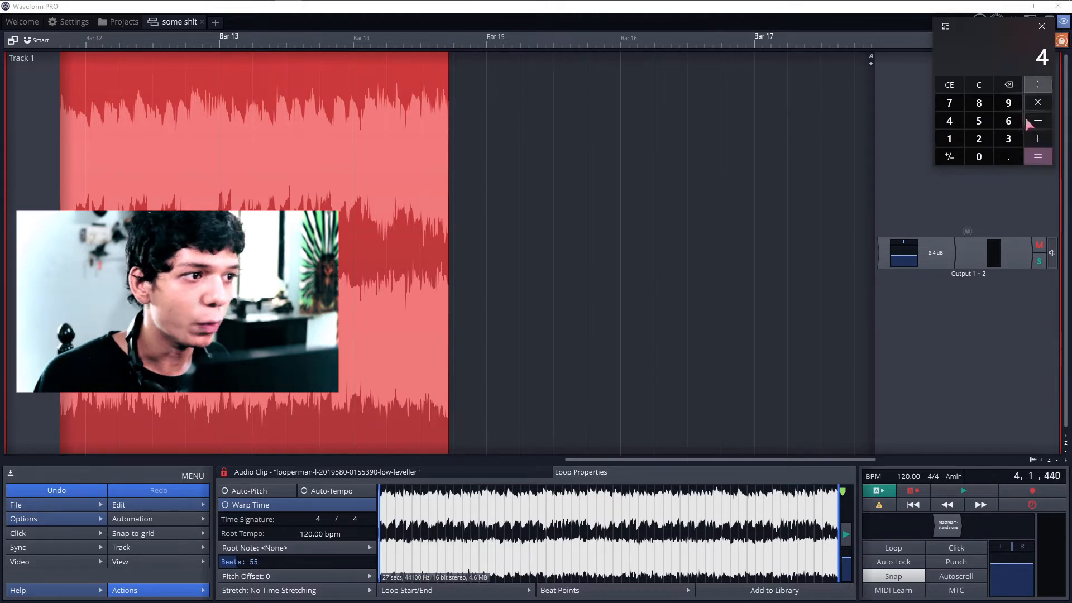
{"action": "left_click", "coordinate": [978, 84]}
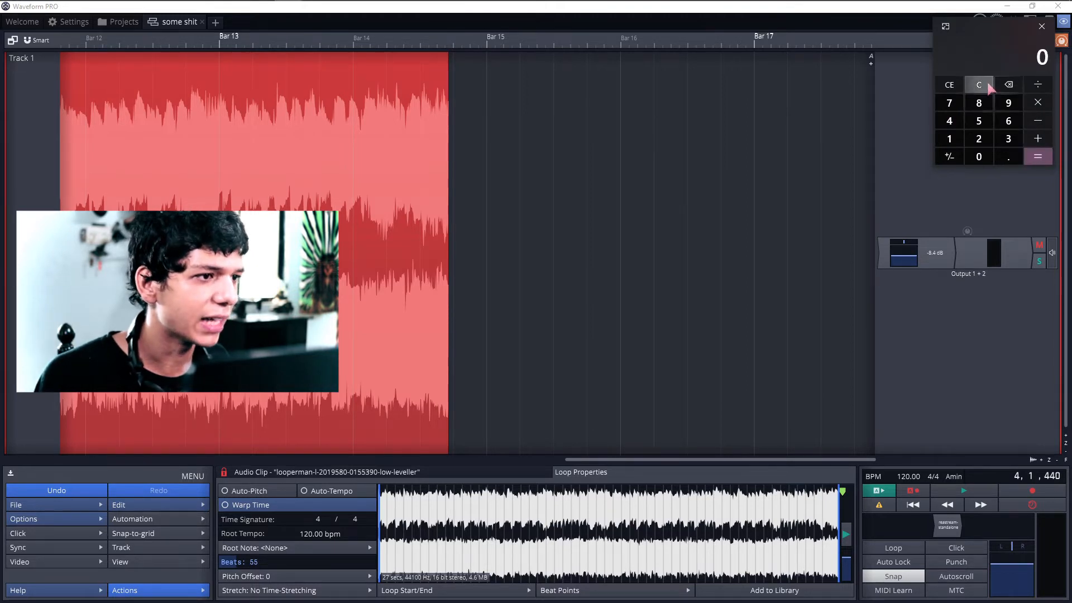
{"action": "left_click", "coordinate": [979, 138]}
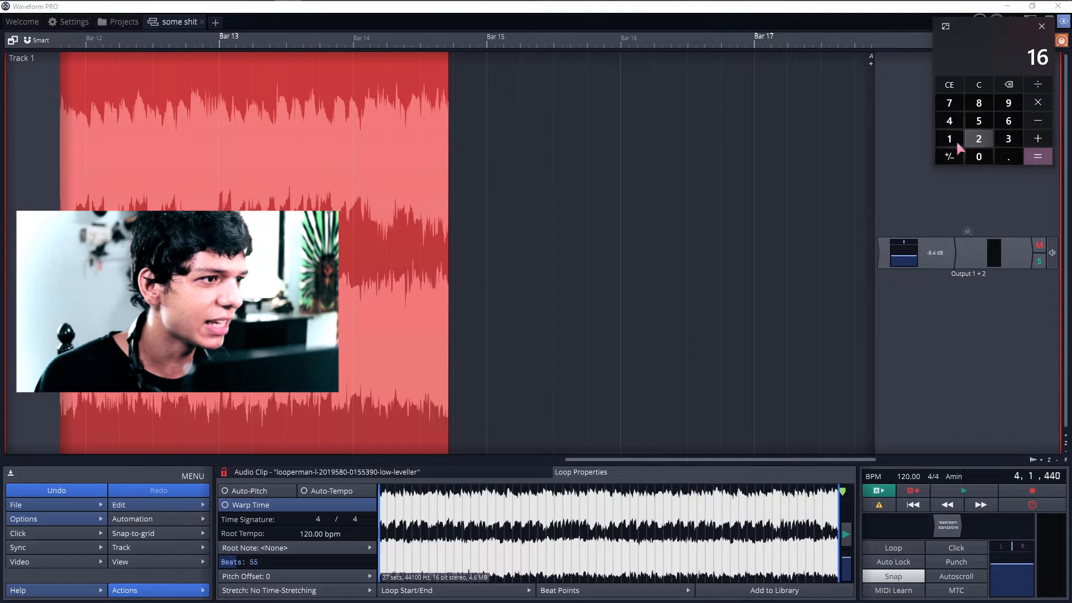
{"action": "left_click", "coordinate": [1037, 156]}
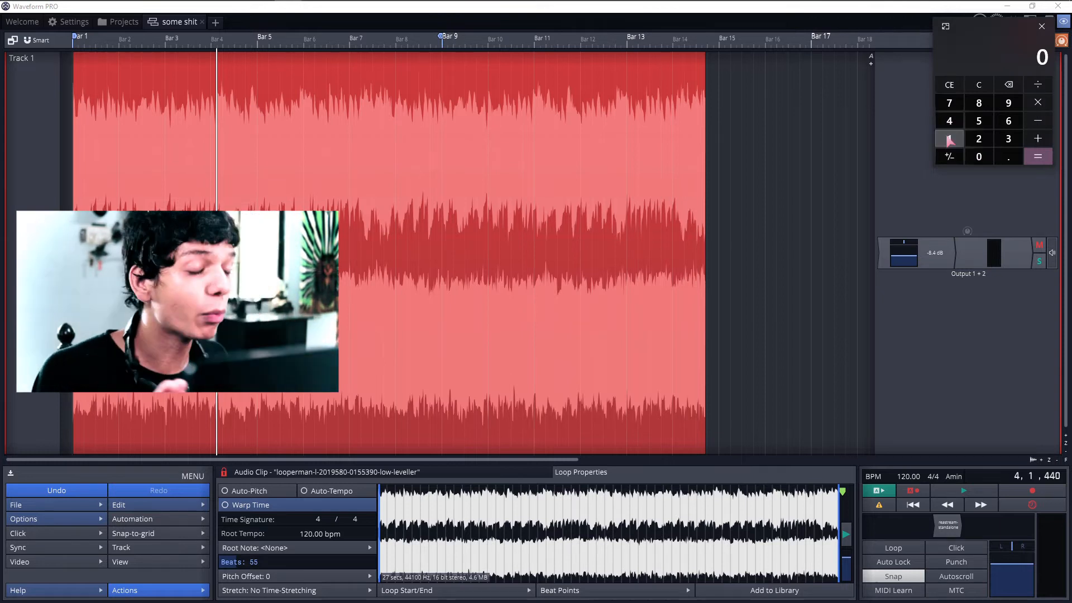
{"action": "left_click", "coordinate": [1007, 121]}
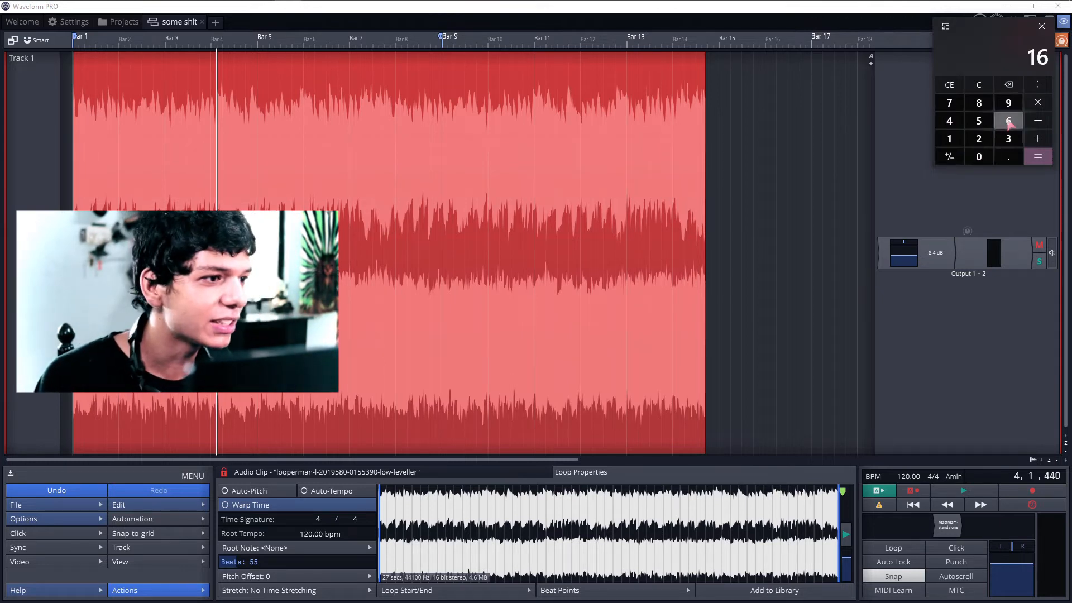
{"action": "left_click", "coordinate": [1007, 121]}
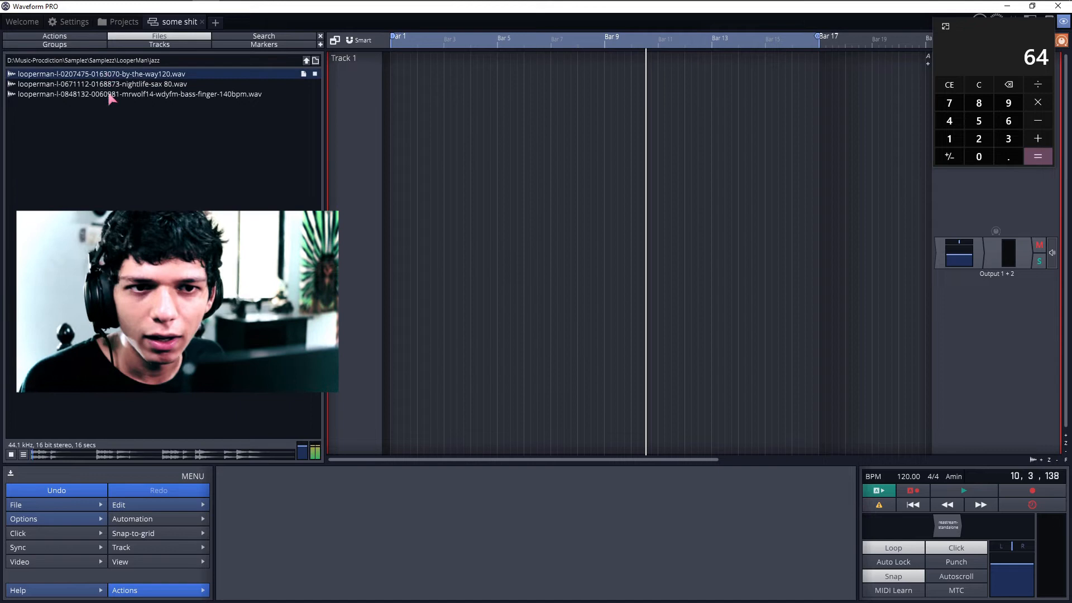
Drag the nightlife-sax 80 wav from the browser onto Track 1 at bar 1.
{"action": "left_click", "coordinate": [100, 84]}
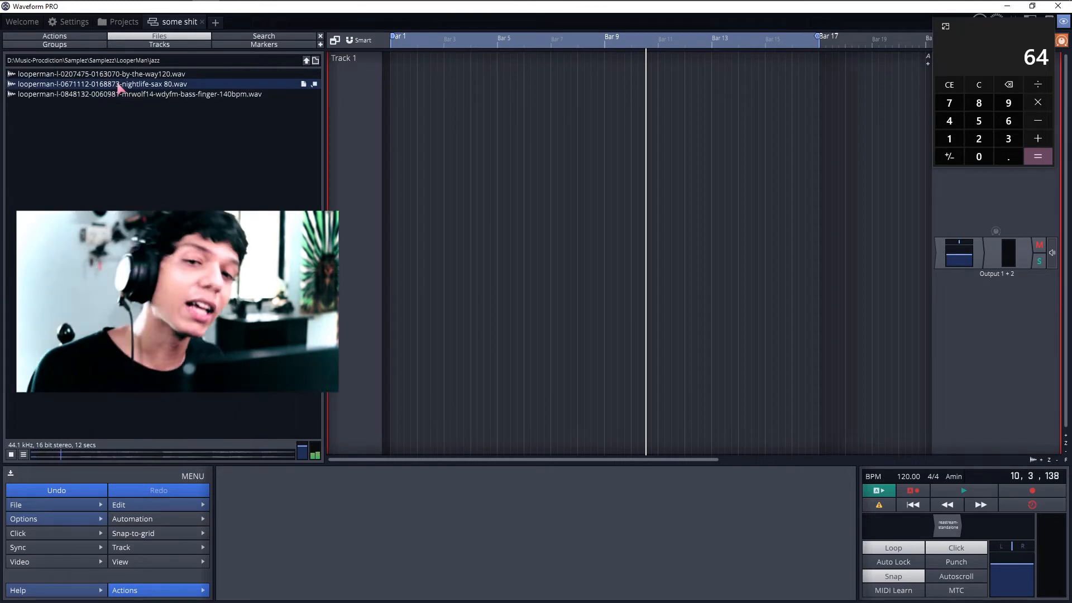
{"action": "left_click_drag", "start_coordinate": [103, 84], "coordinate": [390, 154]}
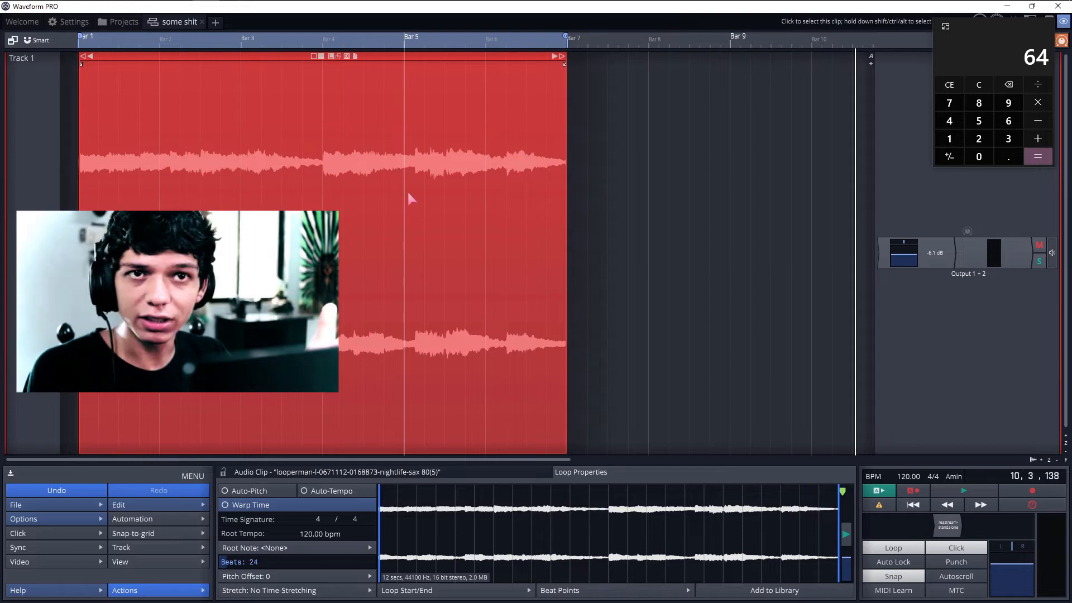
Select the sax clip, enable Auto-Tempo and work out its beat count on the calculator.
{"action": "left_click", "coordinate": [963, 492]}
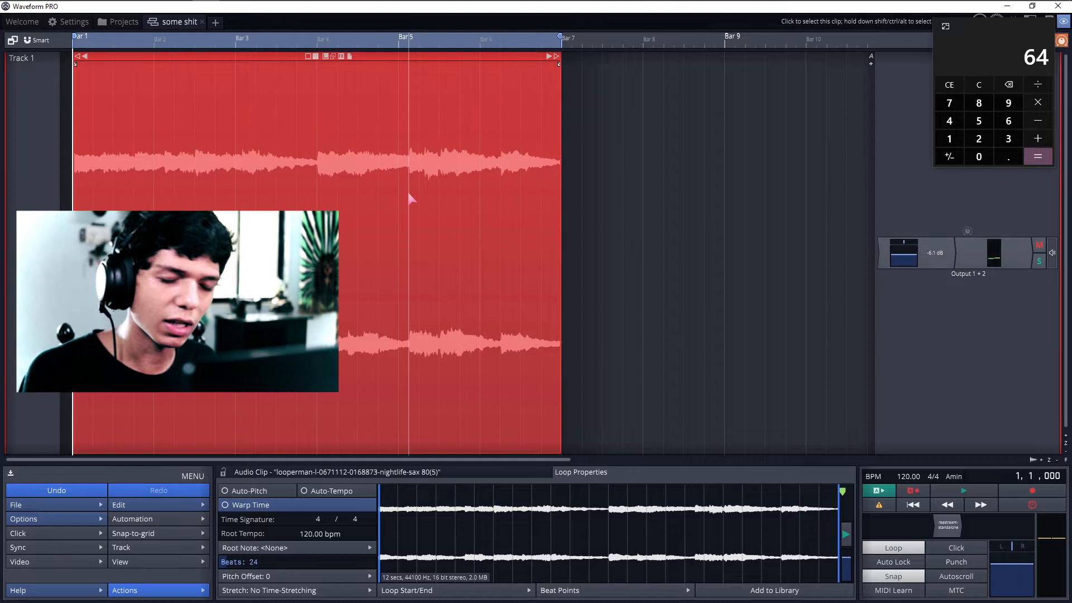
{"action": "left_click", "coordinate": [962, 491]}
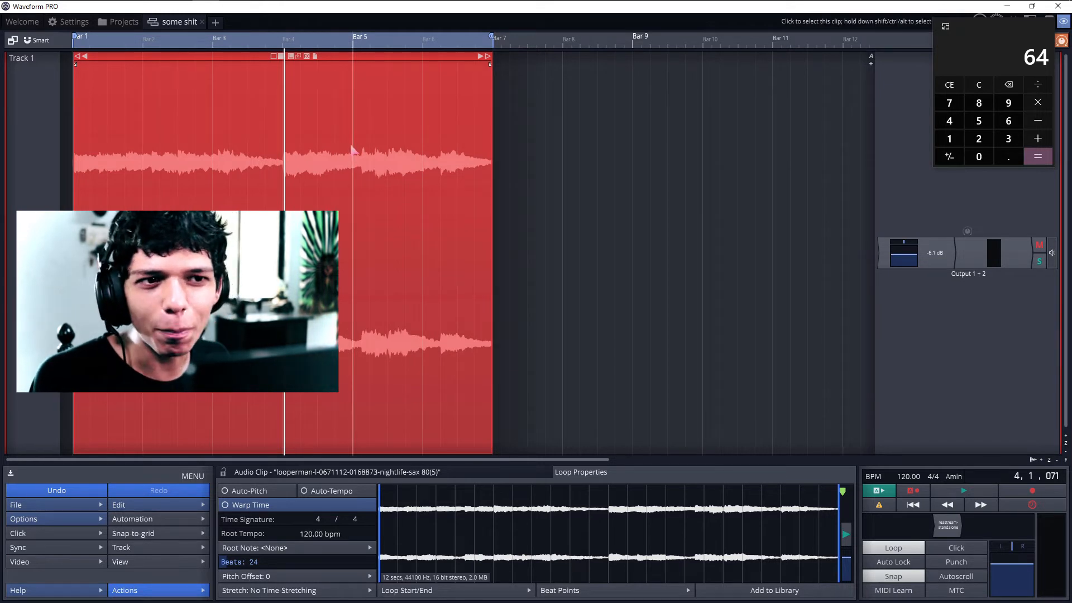
{"action": "mouse_move", "coordinate": [637, 154]}
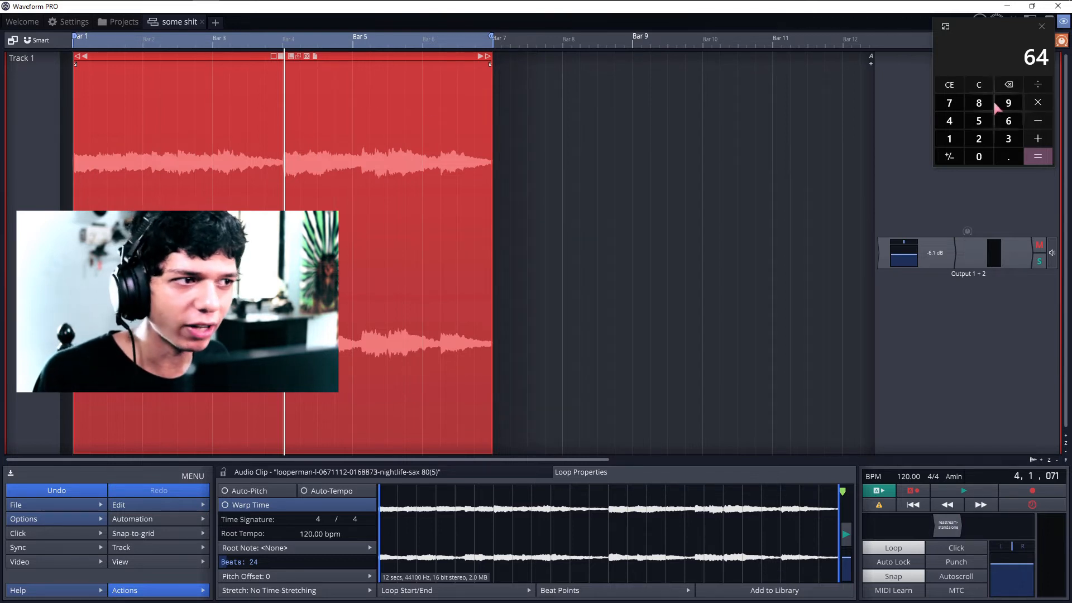
{"action": "left_click", "coordinate": [949, 84]}
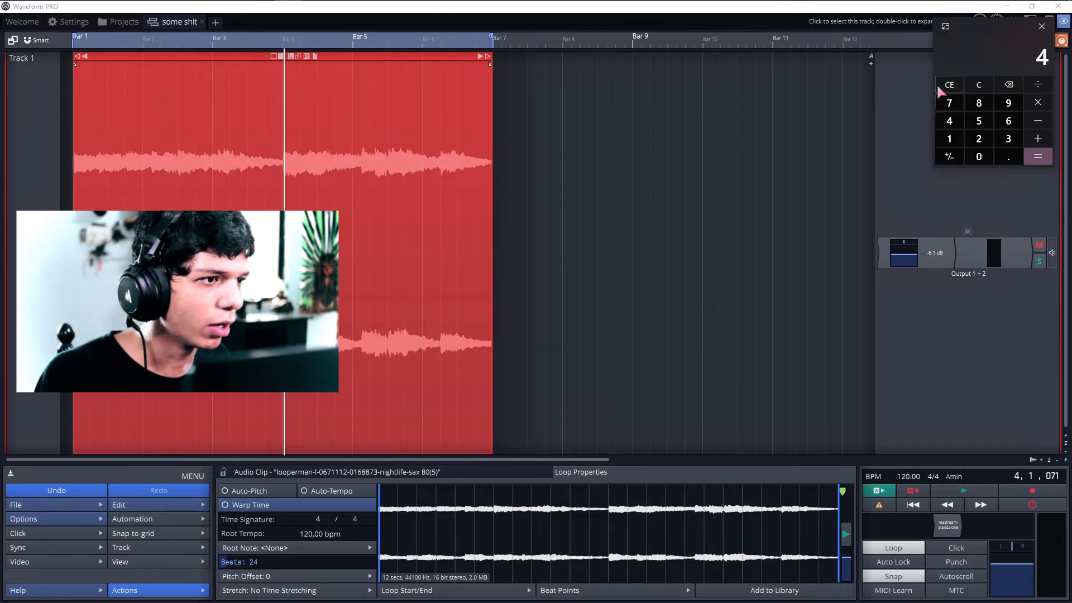
{"action": "left_click", "coordinate": [1037, 156]}
{"action": "type", "text": "36"}
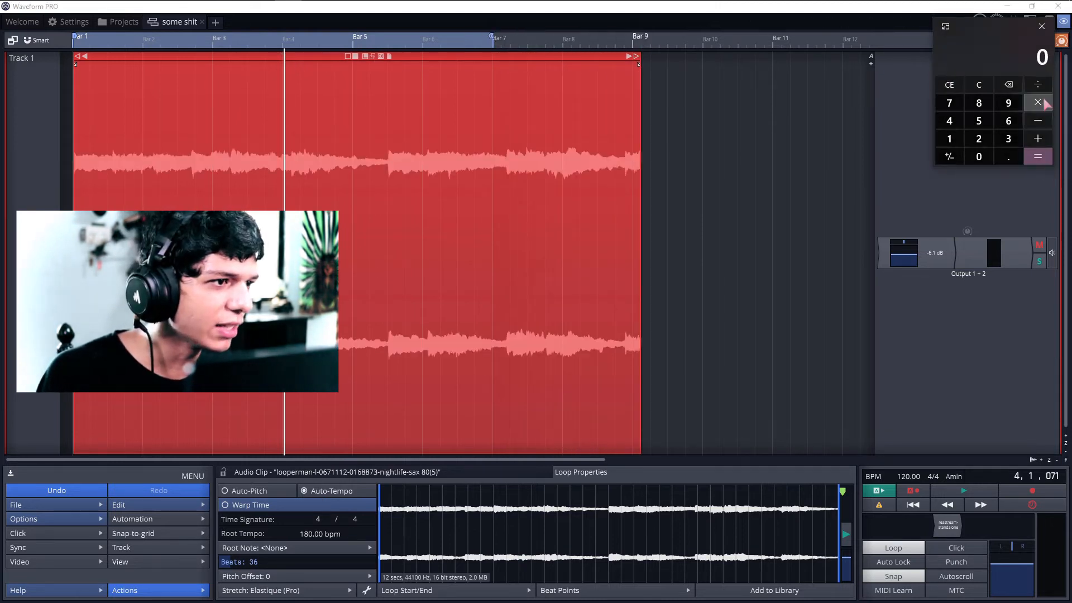
{"action": "left_click", "coordinate": [949, 121]}
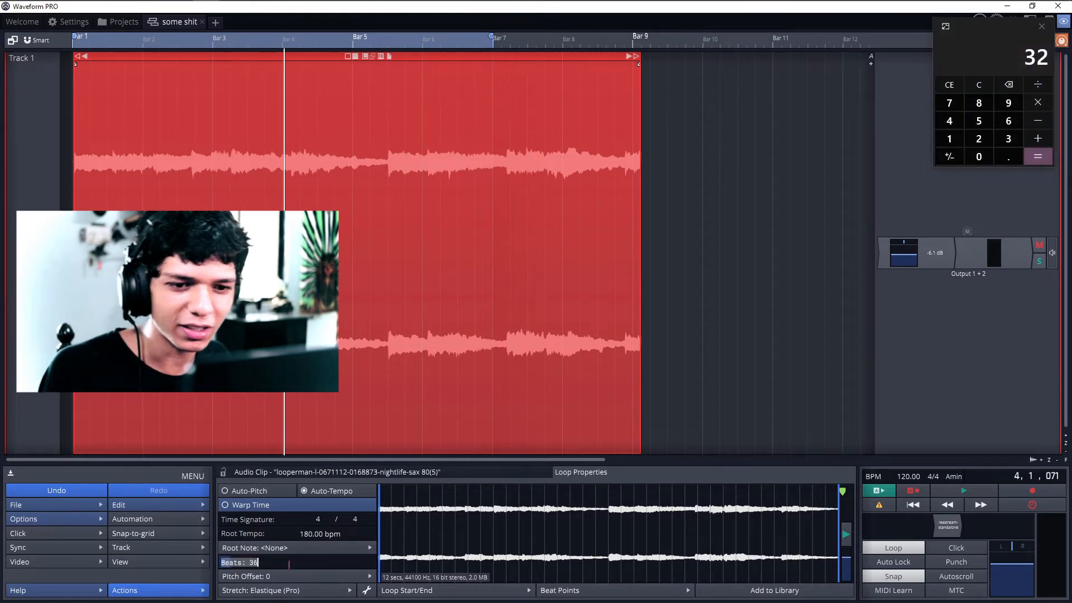
Set Beats to 32 so the sax loop reads 160 bpm and spans eight bars.
{"action": "type", "text": "32"}
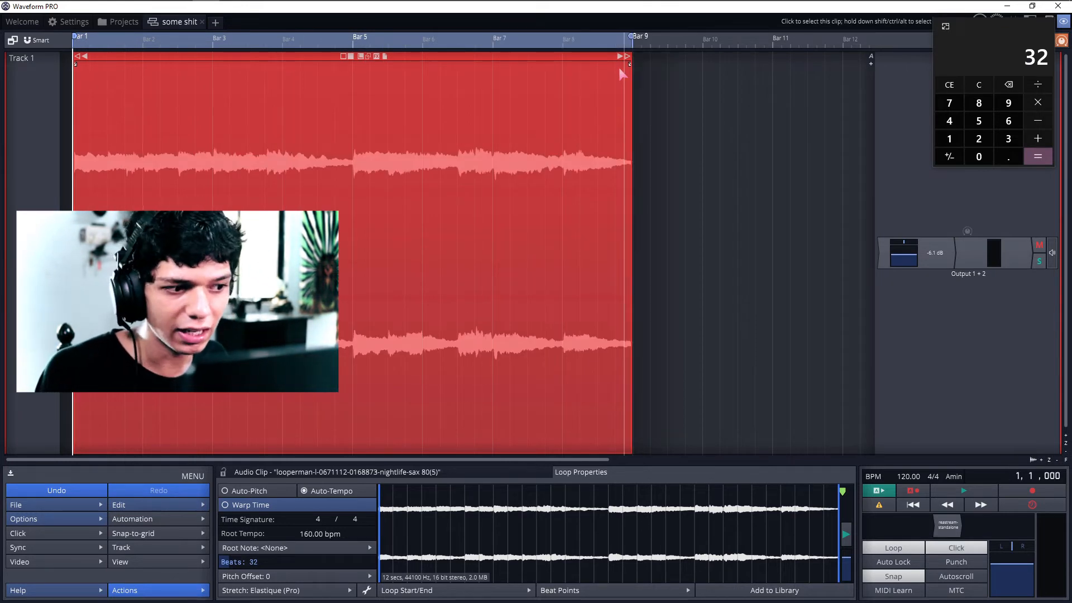
{"action": "left_click", "coordinate": [963, 490]}
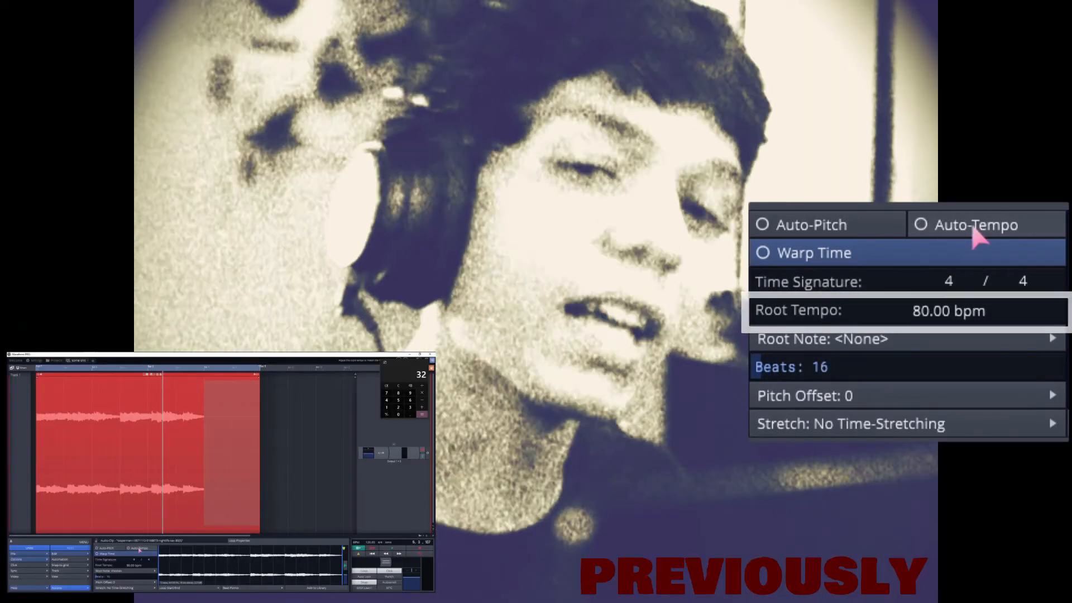
Set Beats back to 16 so the sax loop reads 80 bpm and fills four bars.
{"action": "left_click", "coordinate": [921, 225]}
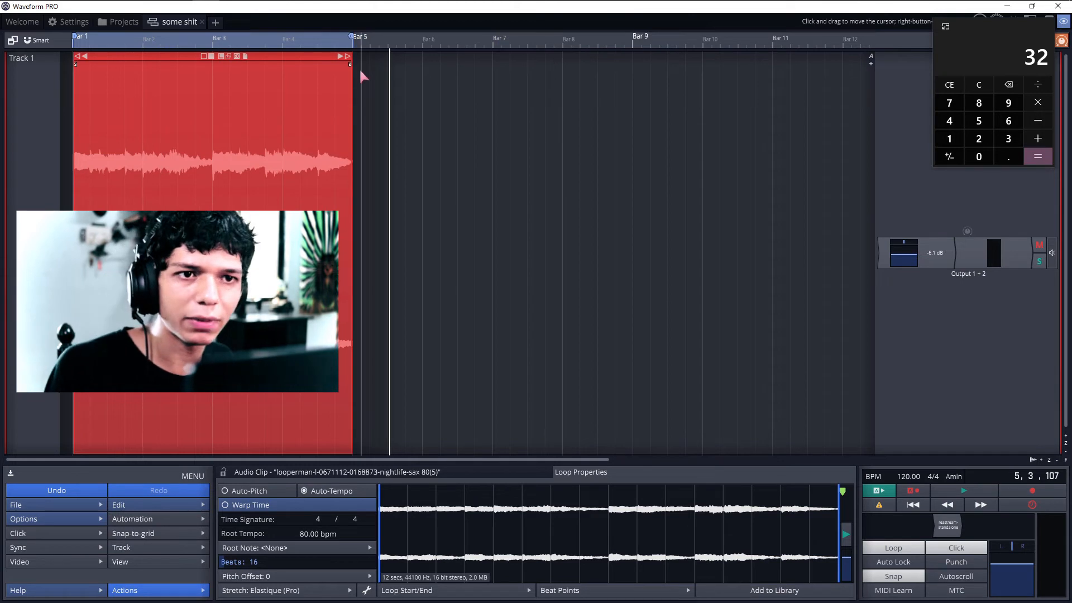
{"action": "left_click", "coordinate": [963, 490]}
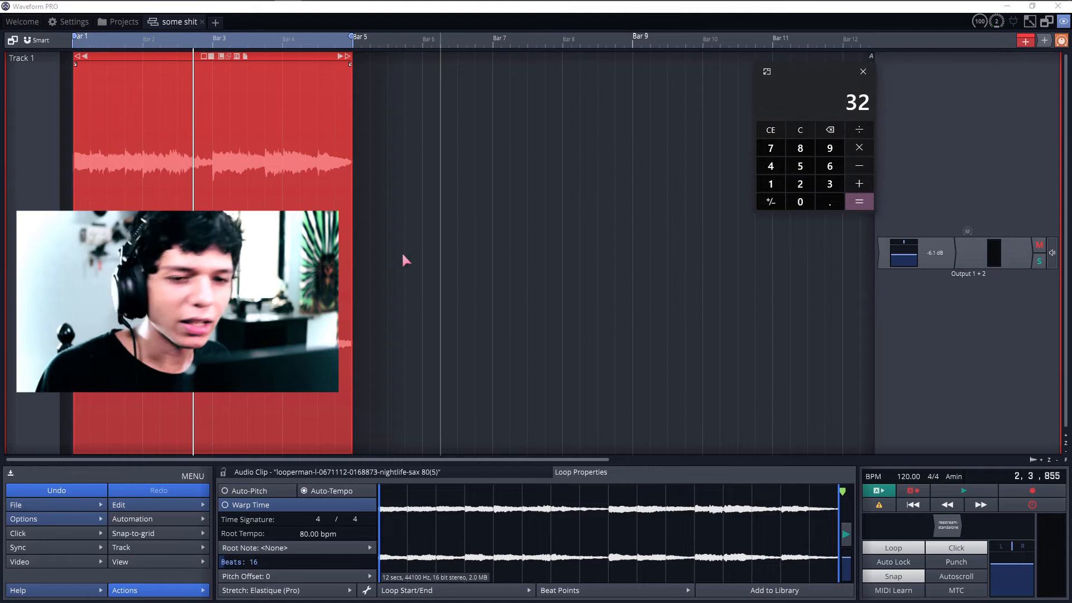
{"action": "mouse_move", "coordinate": [247, 490]}
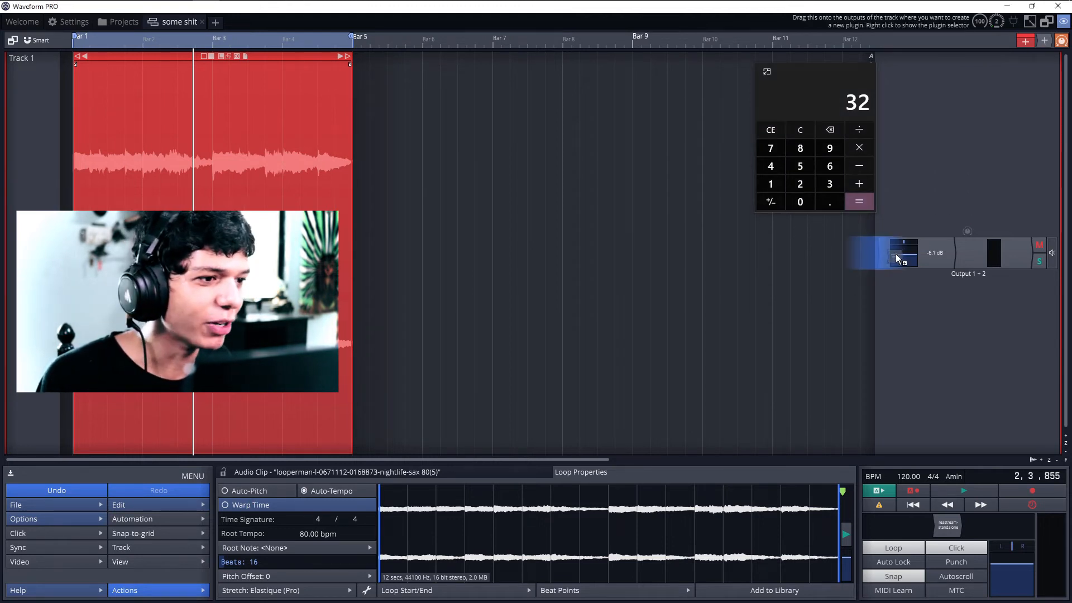
Insert the AutoTune Auto-Key plugin on Track 1.
{"action": "right_click", "coordinate": [903, 253]}
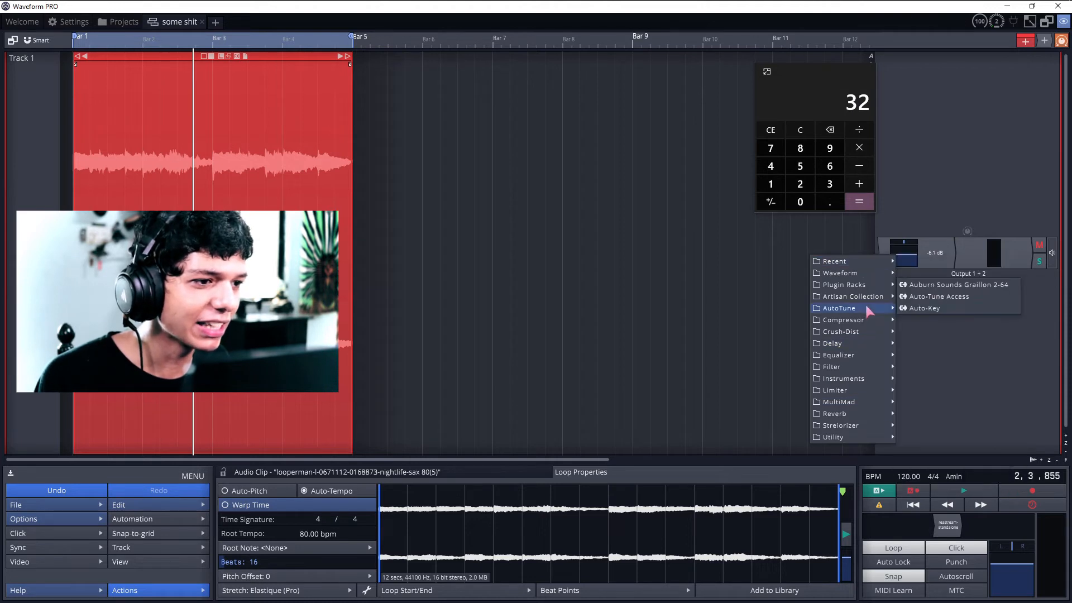
{"action": "left_click", "coordinate": [925, 309]}
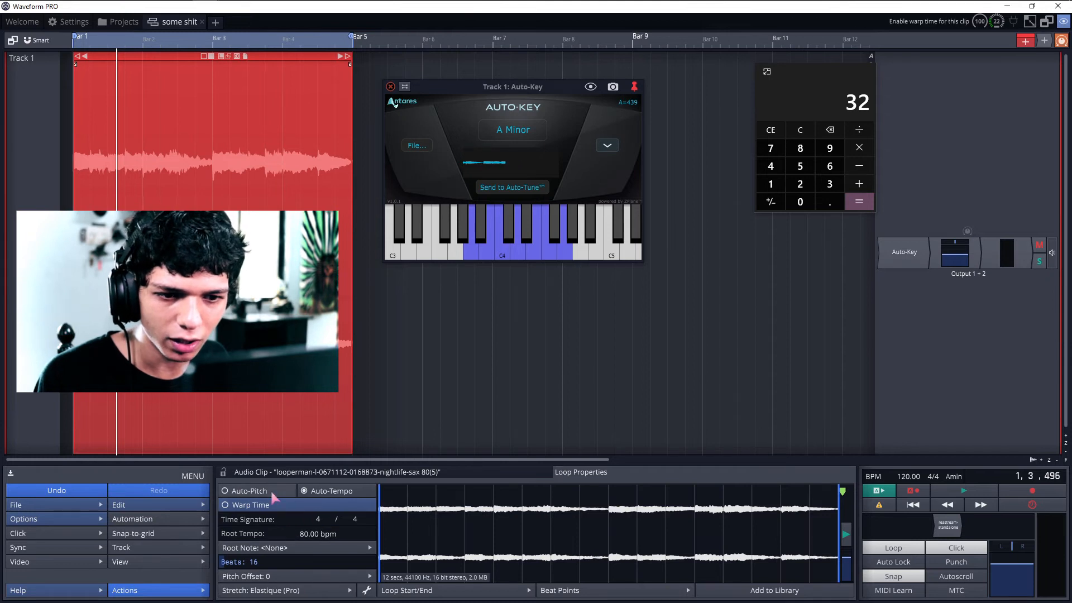
Set the sax loop's root note to A#/Bb, enable Auto-Pitch and play it to hear the correction.
{"action": "left_click", "coordinate": [297, 547]}
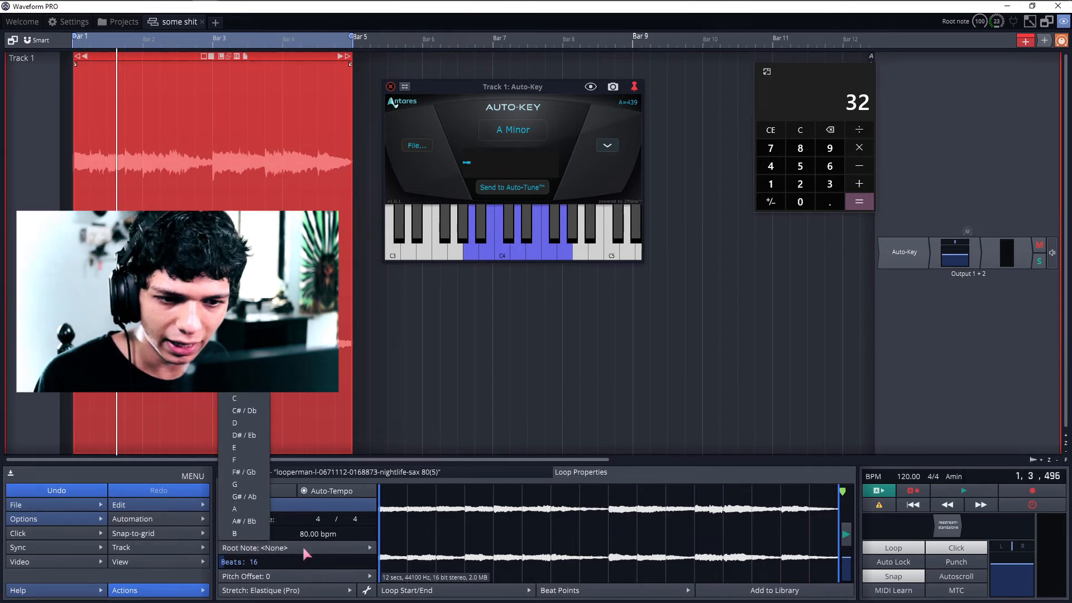
{"action": "mouse_move", "coordinate": [242, 509]}
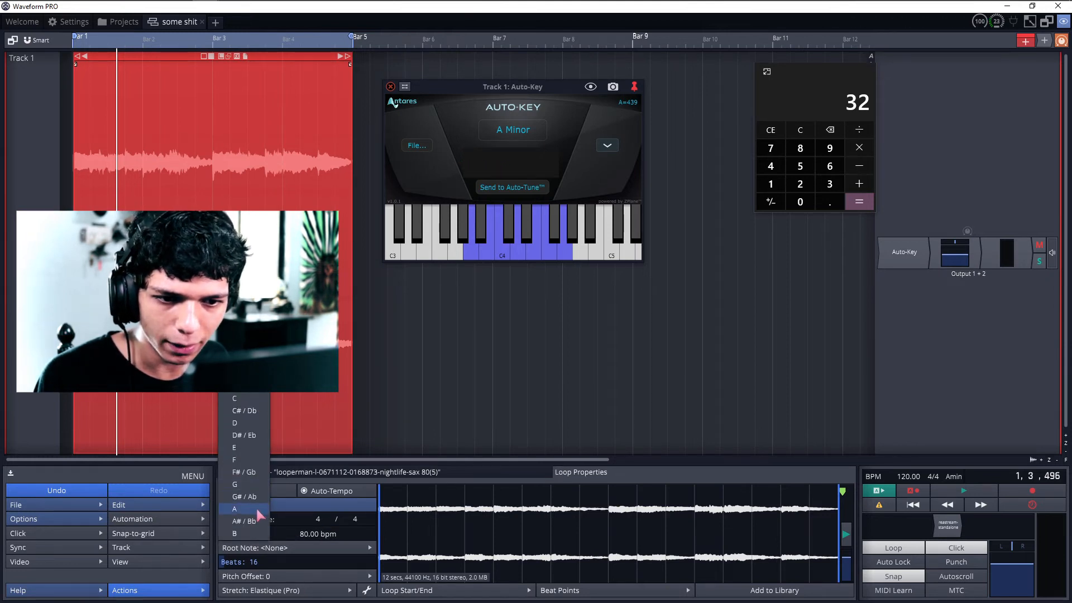
{"action": "left_click", "coordinate": [243, 521]}
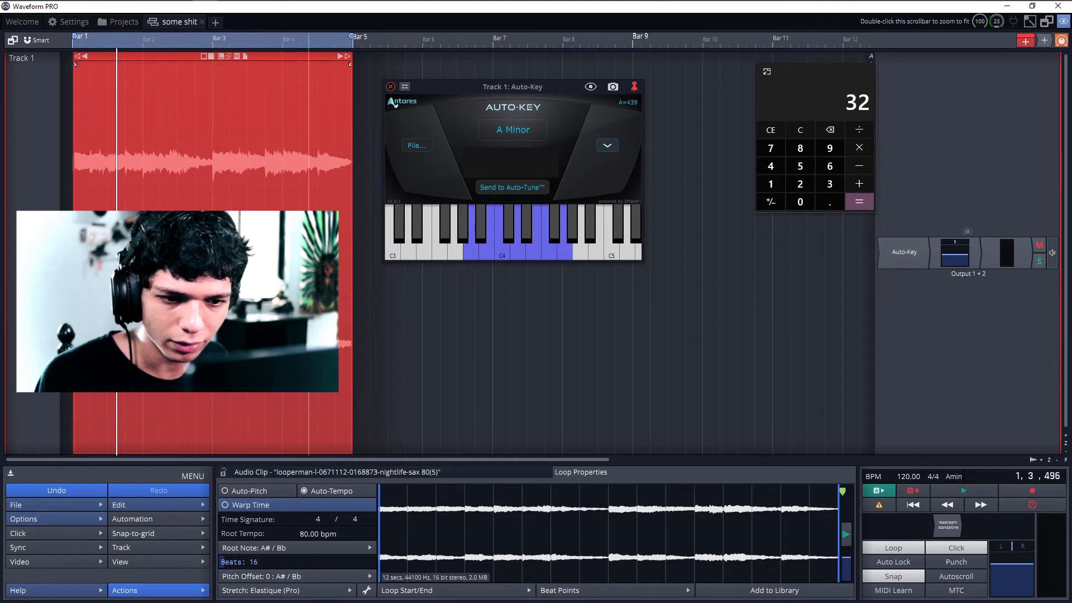
{"action": "left_click", "coordinate": [963, 490]}
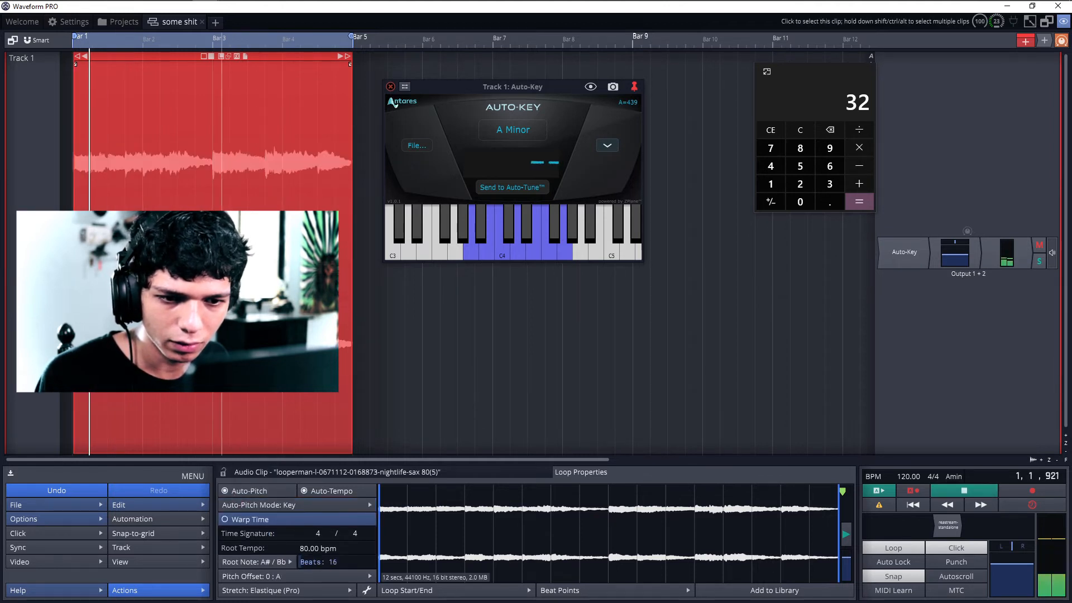
{"action": "left_click", "coordinate": [391, 86]}
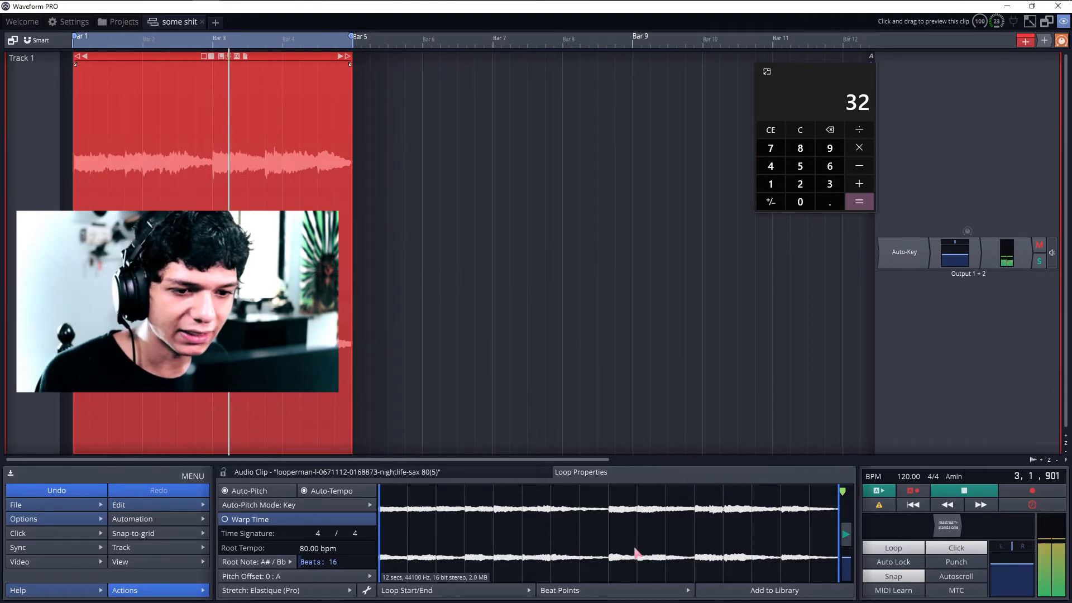
{"action": "left_click", "coordinate": [559, 590]}
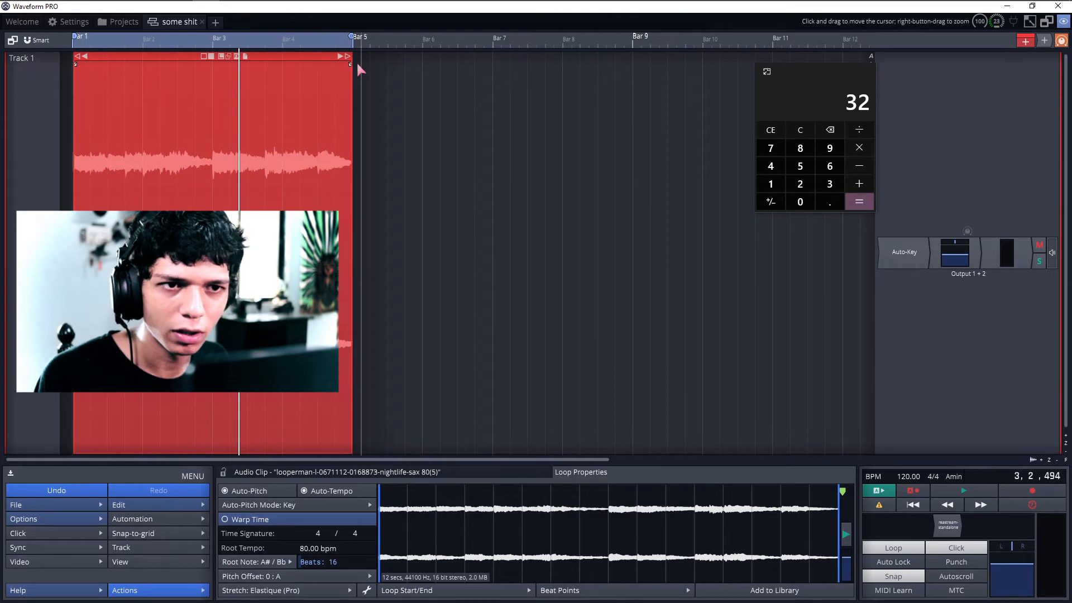
Bring the guit sample onto Track 1 and sync it with 64 beats, 160 bpm root tempo and root note A.
{"action": "left_click", "coordinate": [159, 36]}
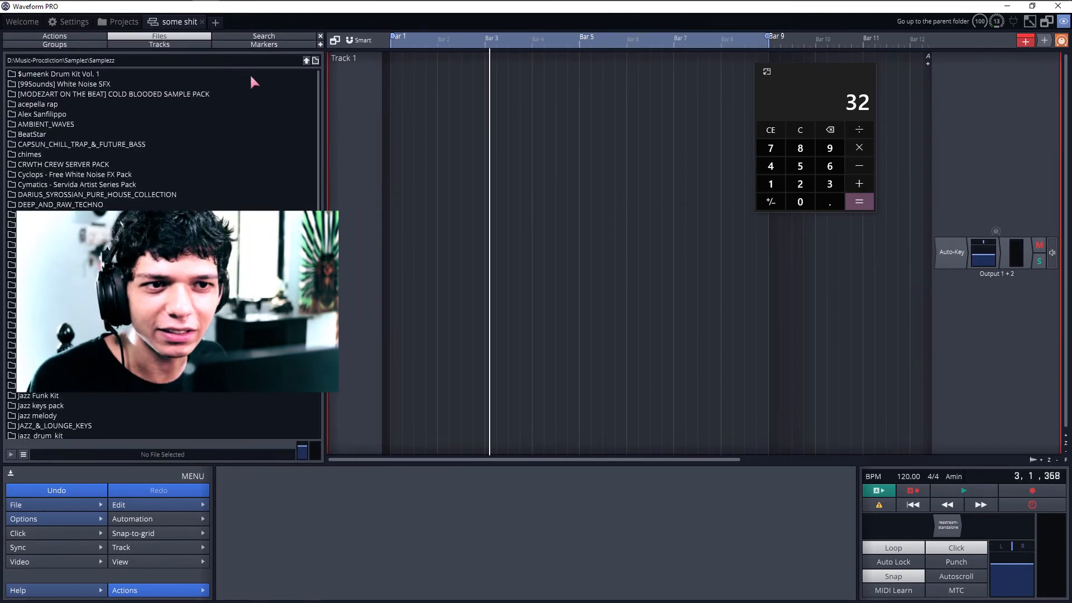
{"action": "scroll", "scroll_direction": "down", "scroll_amount": 3}
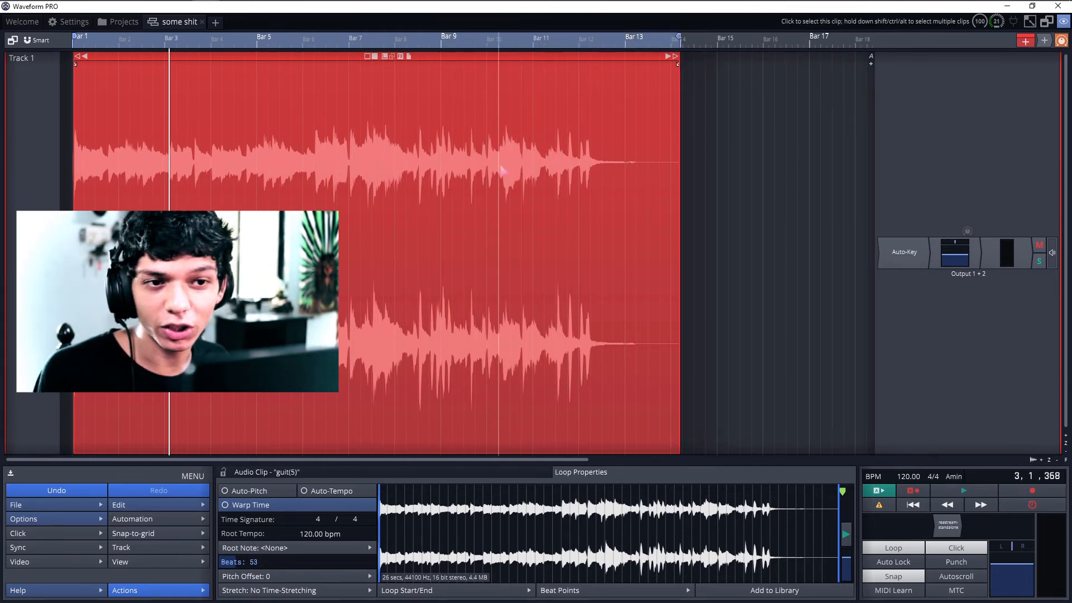
{"action": "left_click", "coordinate": [961, 490]}
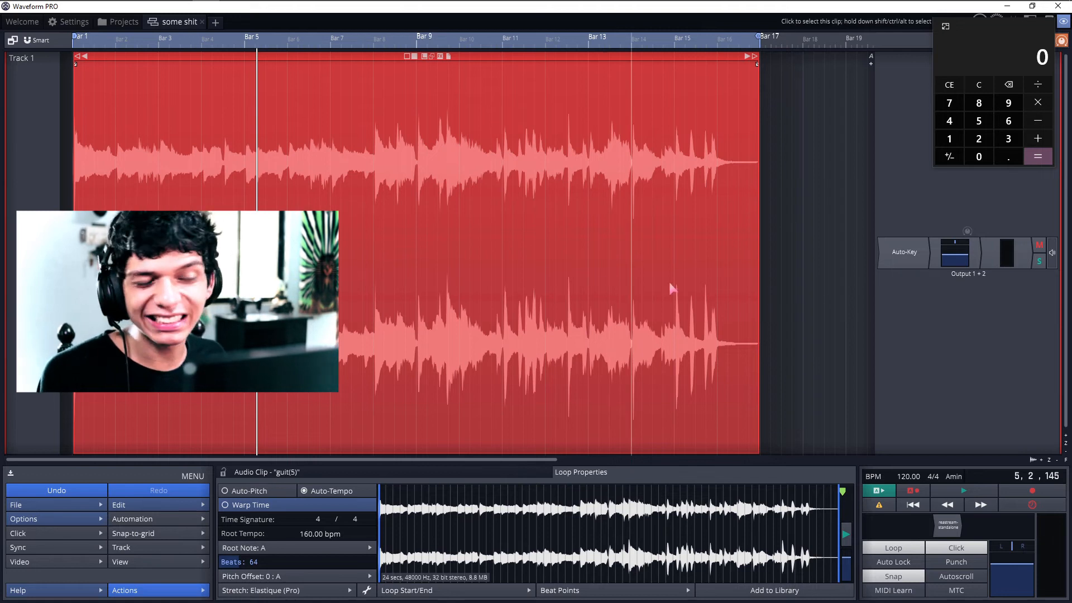
{"action": "left_click", "coordinate": [774, 589]}
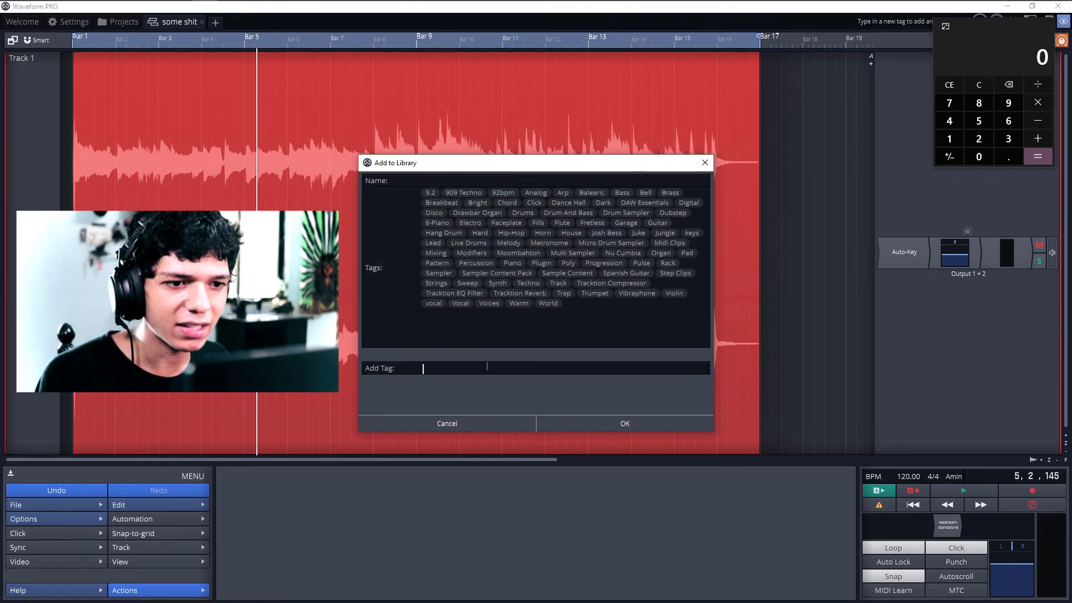
{"action": "left_click", "coordinate": [447, 423]}
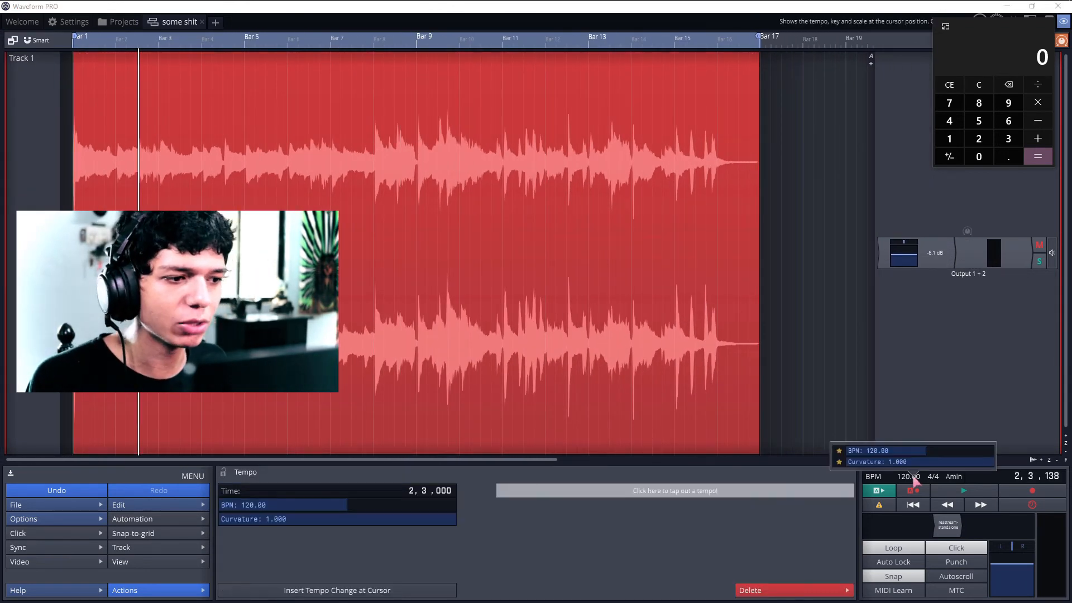
{"action": "left_click", "coordinate": [674, 490]}
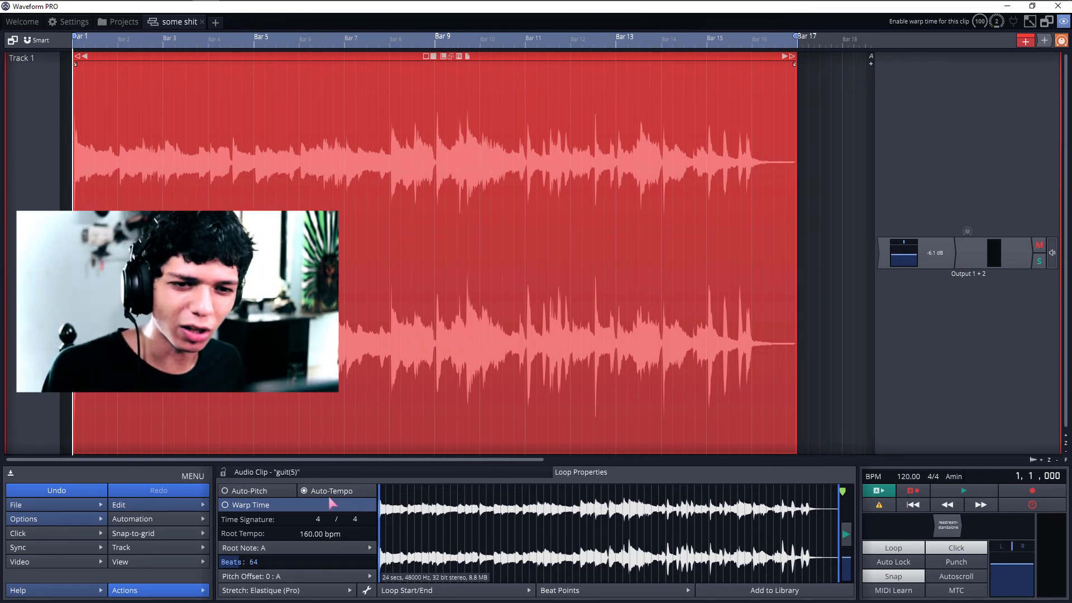
Enable Warp Time for the guitar clip with the warp editor snapping to Bars.
{"action": "left_click", "coordinate": [226, 505]}
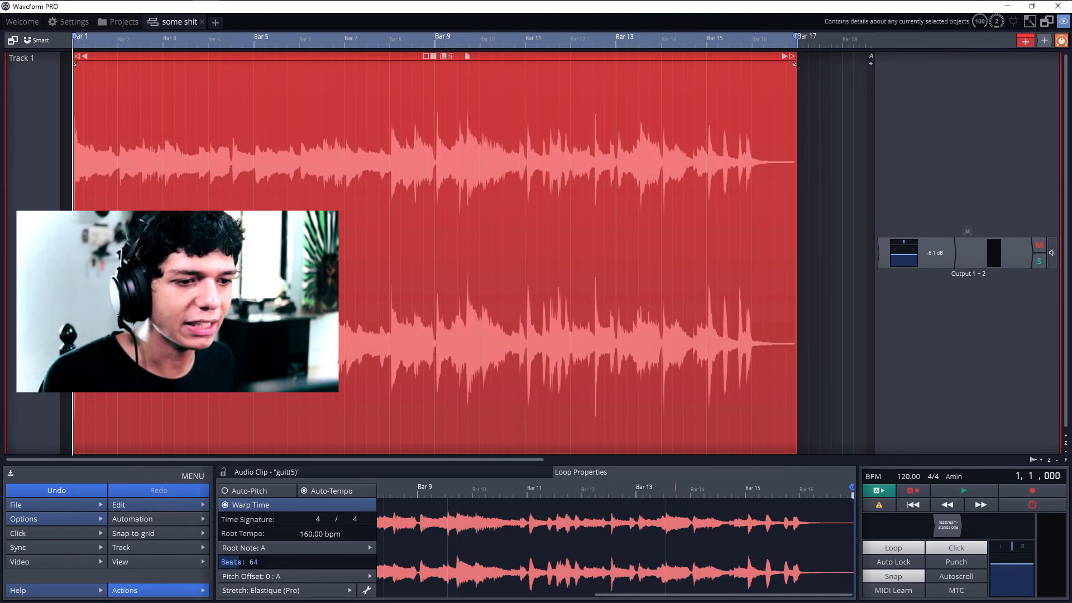
{"action": "left_click", "coordinate": [133, 534]}
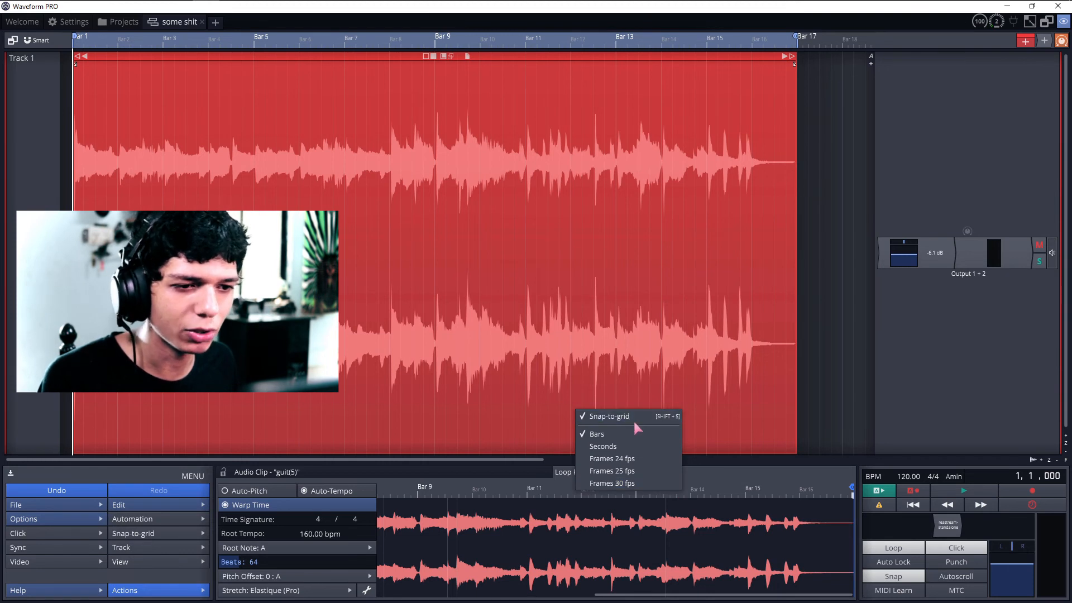
{"action": "mouse_move", "coordinate": [611, 471]}
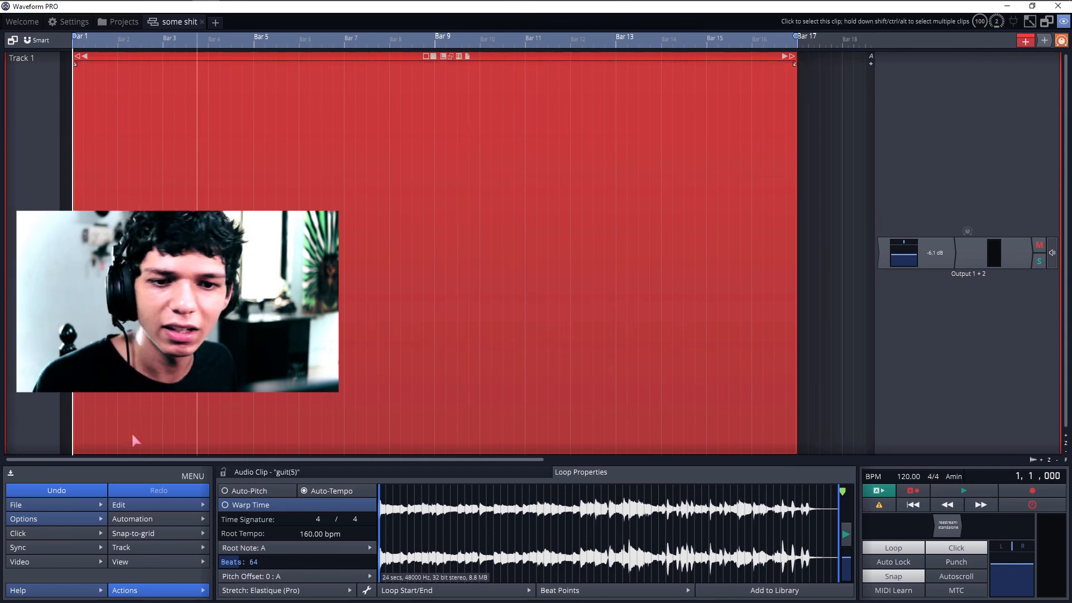
{"action": "left_click", "coordinate": [225, 505]}
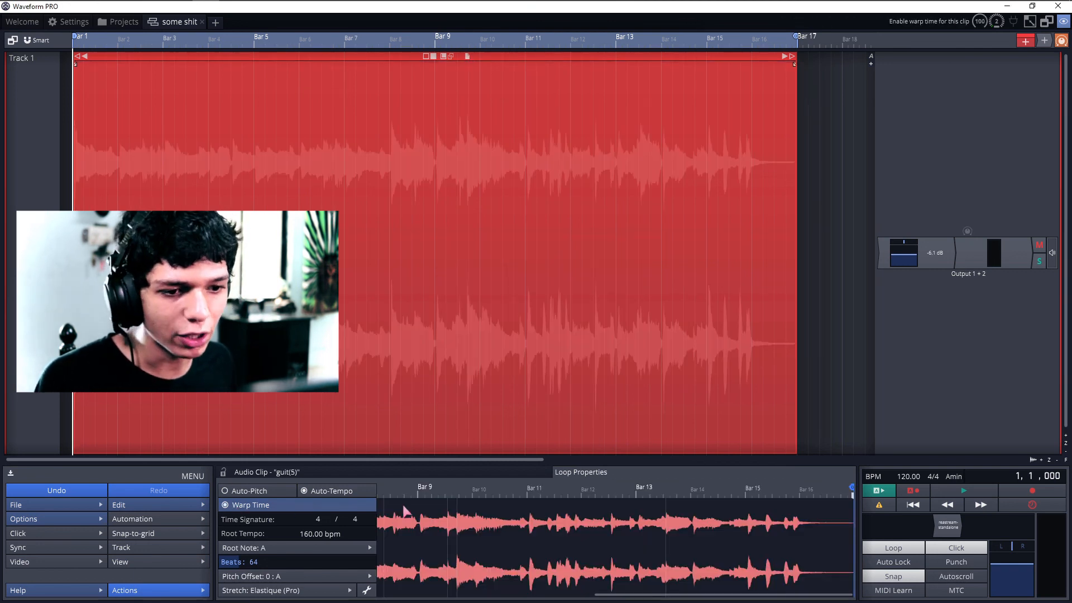